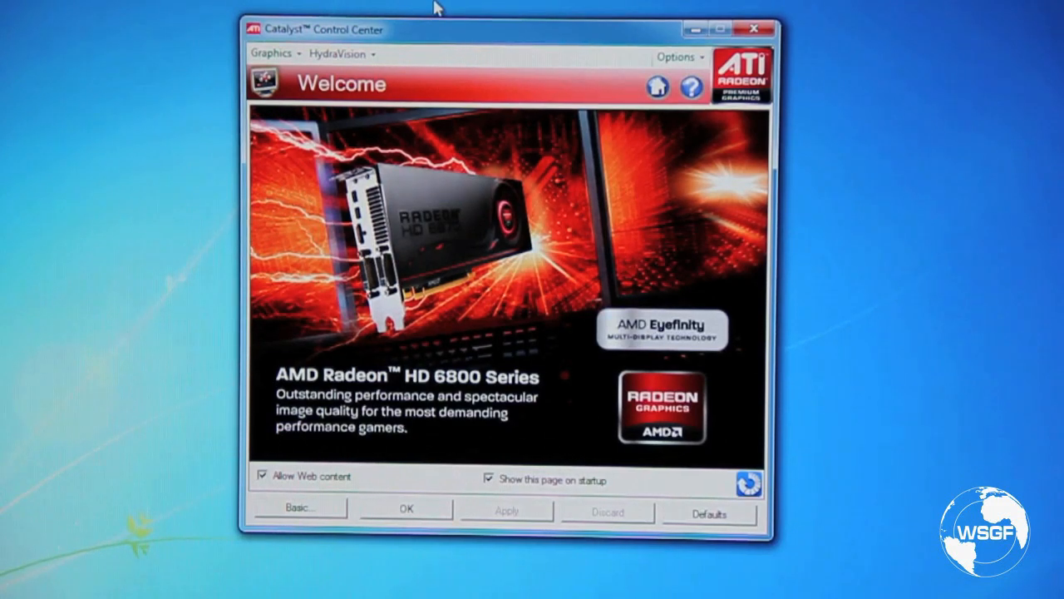
pyautogui.moveTo(490, 306)
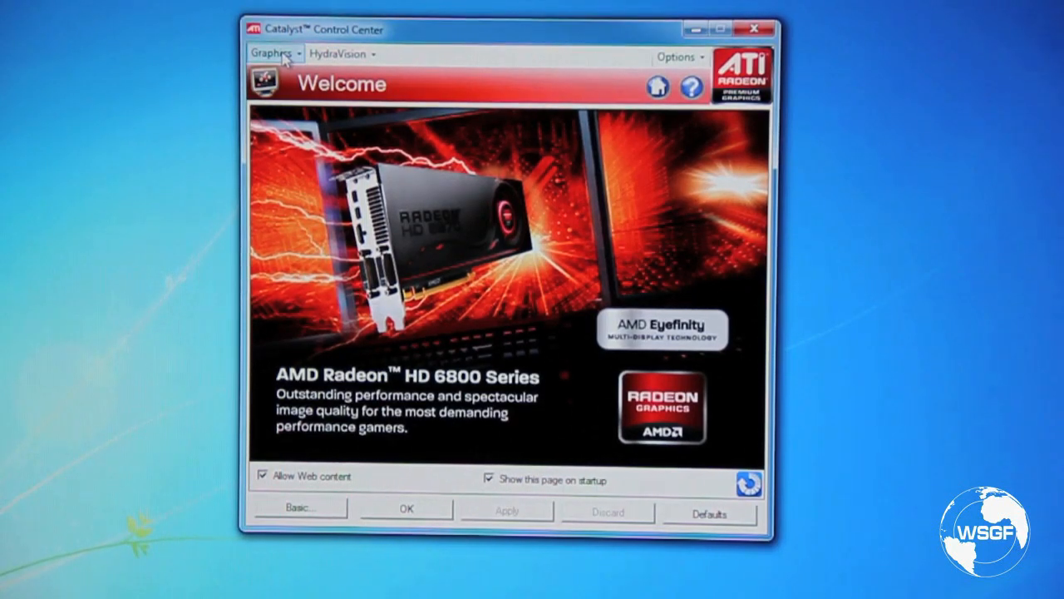
# Show the Graphics page list (Information Center, Desktops & Displays, 3D) from the Welcome screen.
pyautogui.click(270, 53)
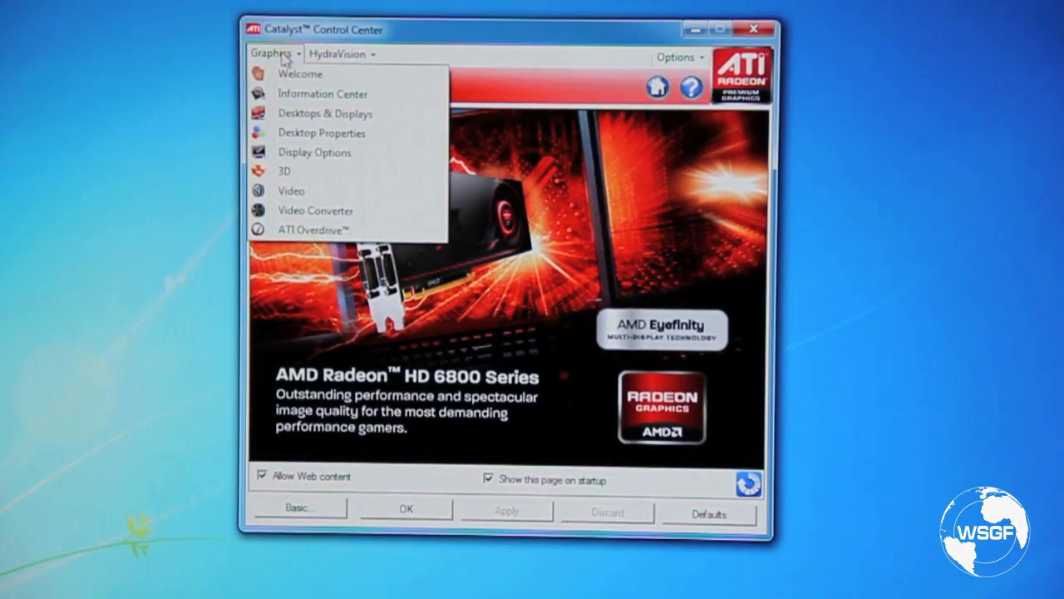
pyautogui.moveTo(324, 113)
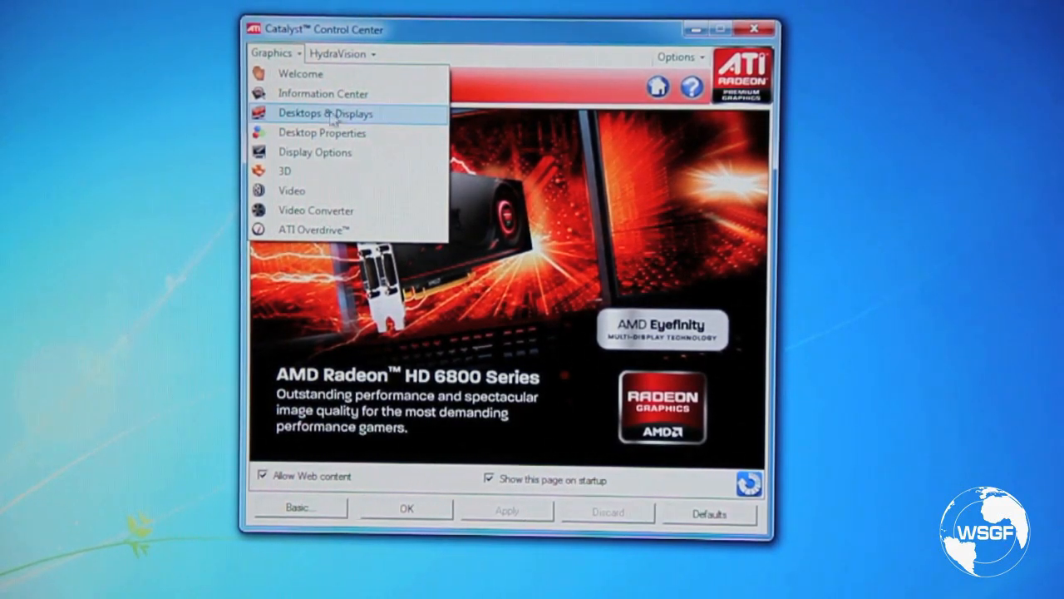
pyautogui.moveTo(380, 116)
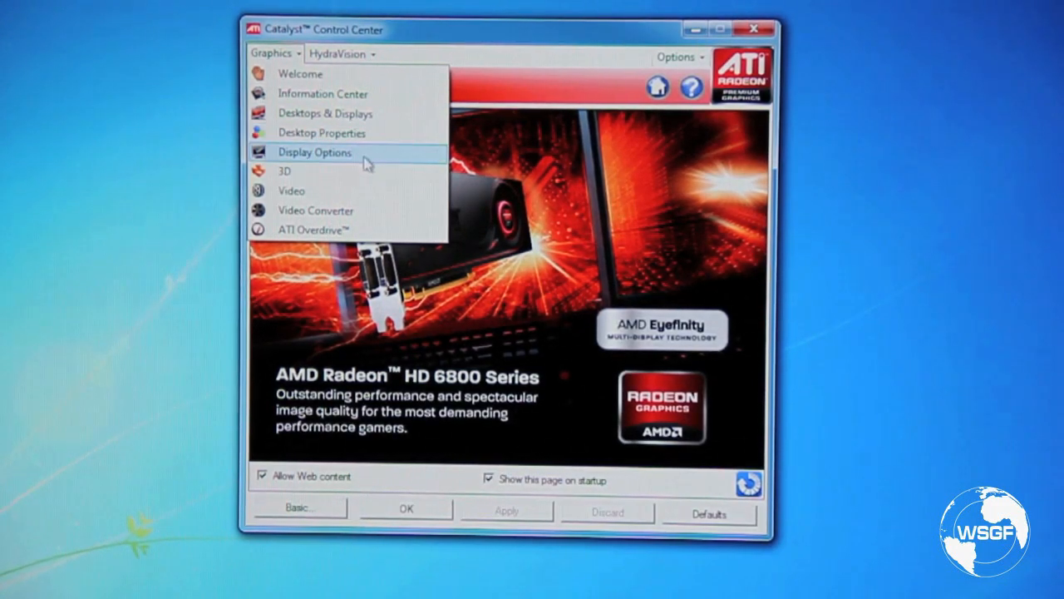
pyautogui.moveTo(349, 113)
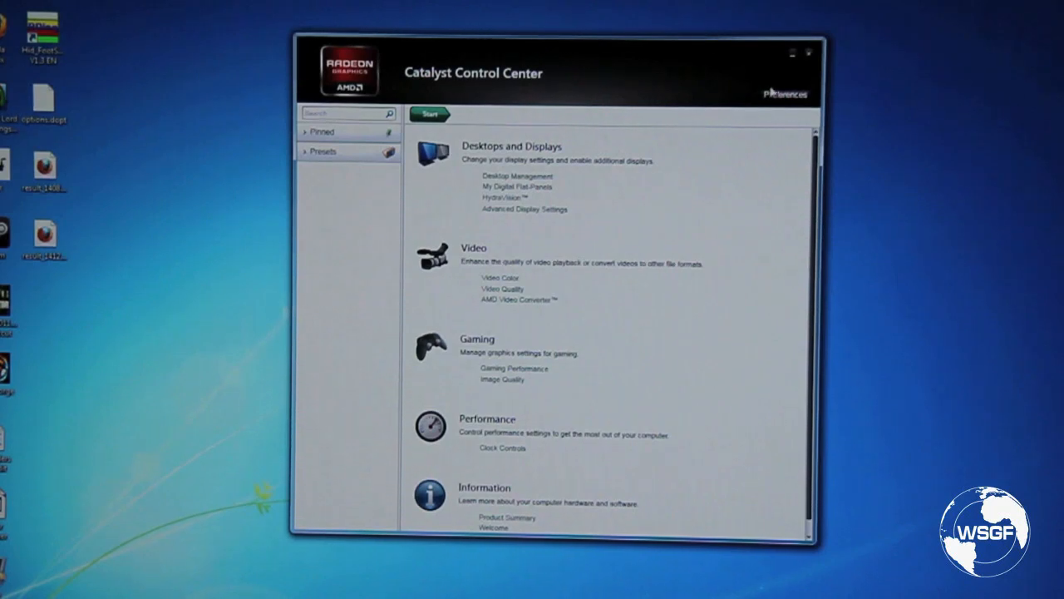
# Show the Preferences menu on the new Start page, with Standard View checked.
pyautogui.click(783, 93)
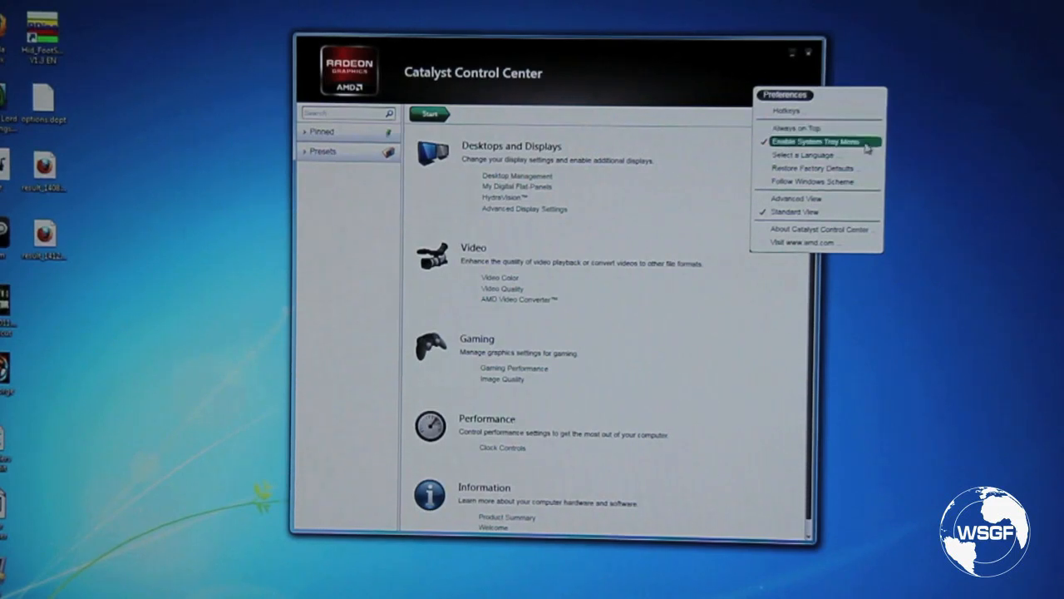
pyautogui.moveTo(804, 157)
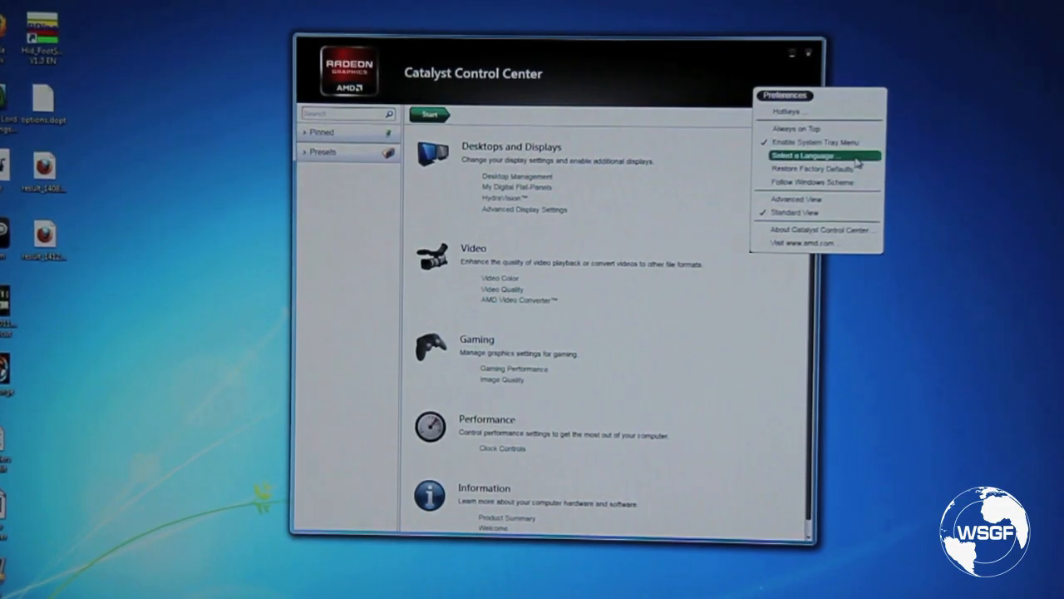
pyautogui.moveTo(815, 182)
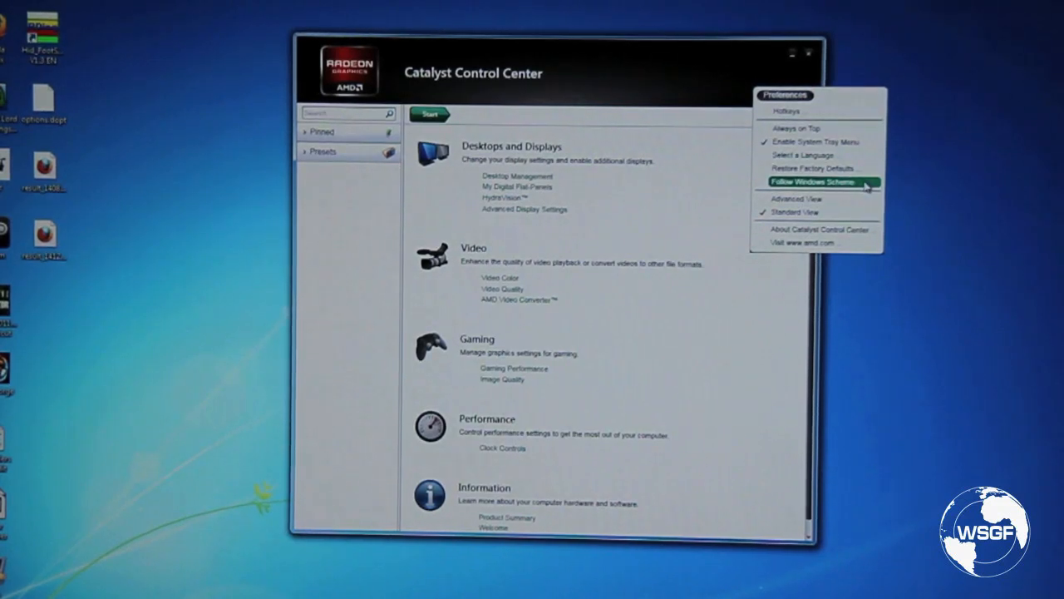
pyautogui.moveTo(818, 198)
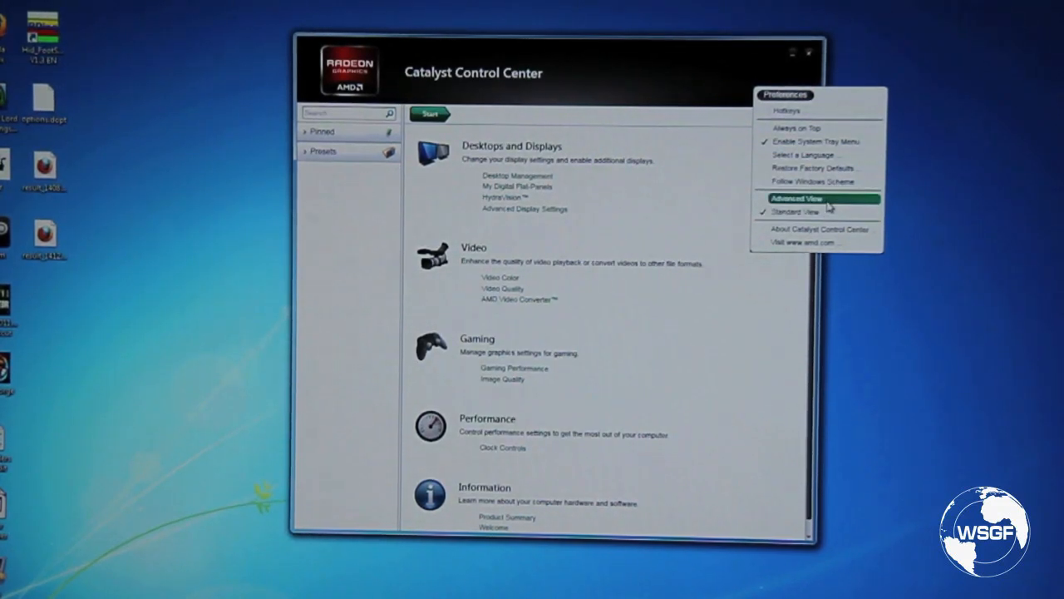
pyautogui.moveTo(818, 229)
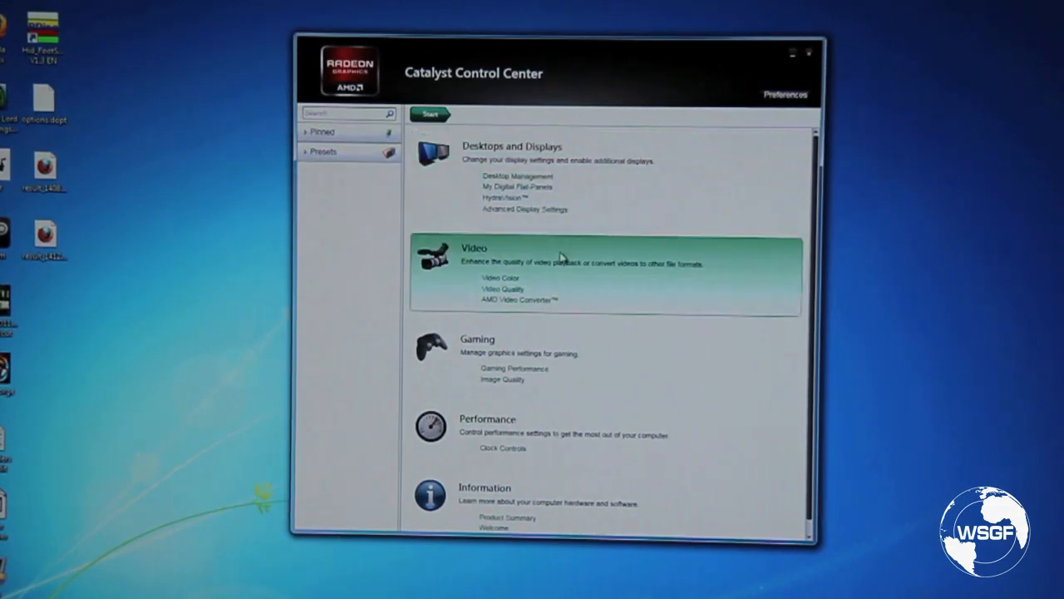
pyautogui.moveTo(529, 283)
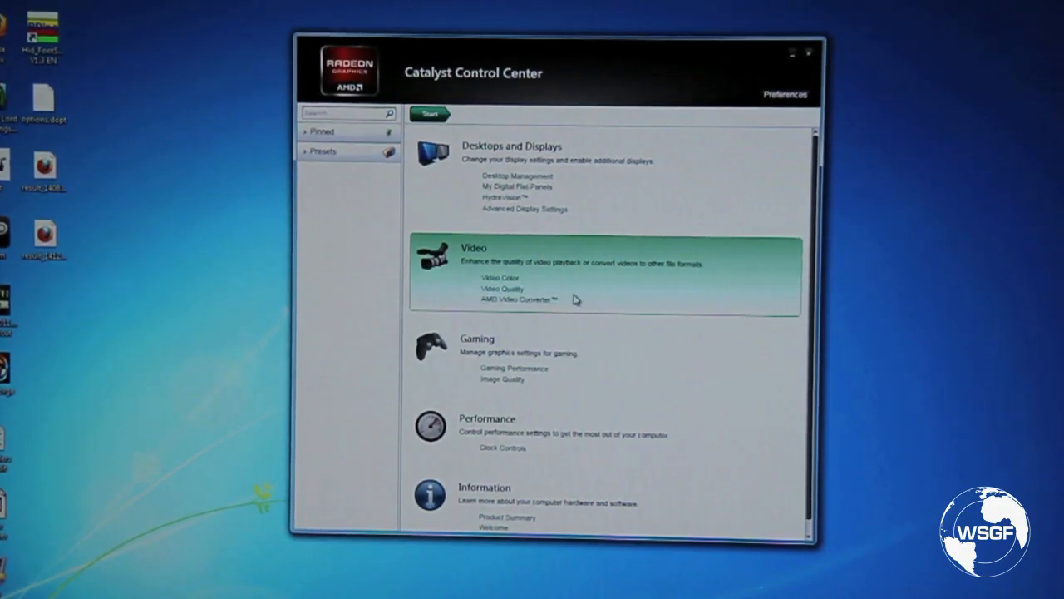
pyautogui.moveTo(590, 369)
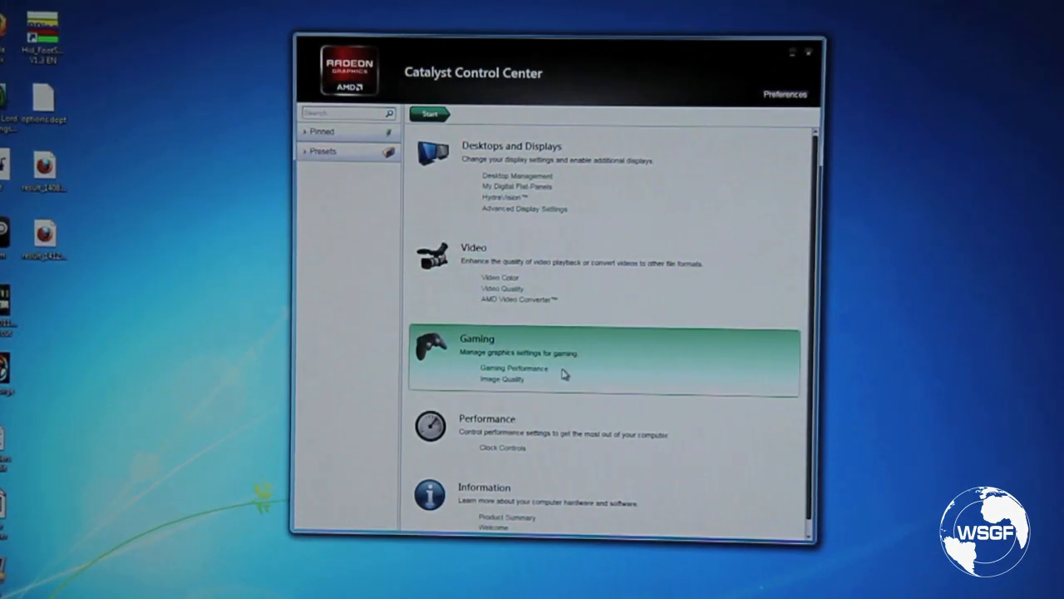
pyautogui.moveTo(609, 439)
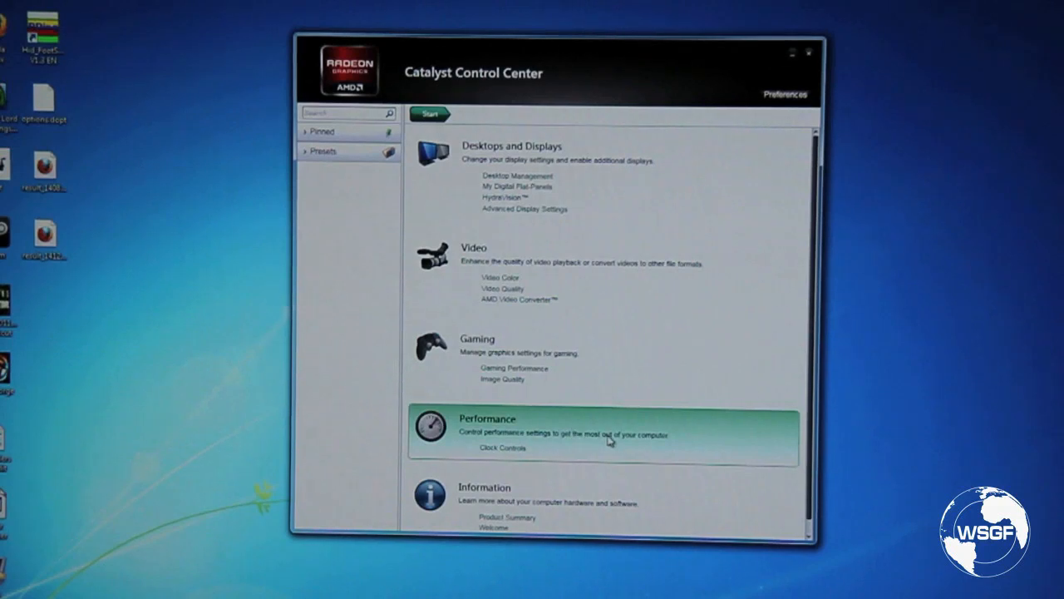
pyautogui.moveTo(595, 459)
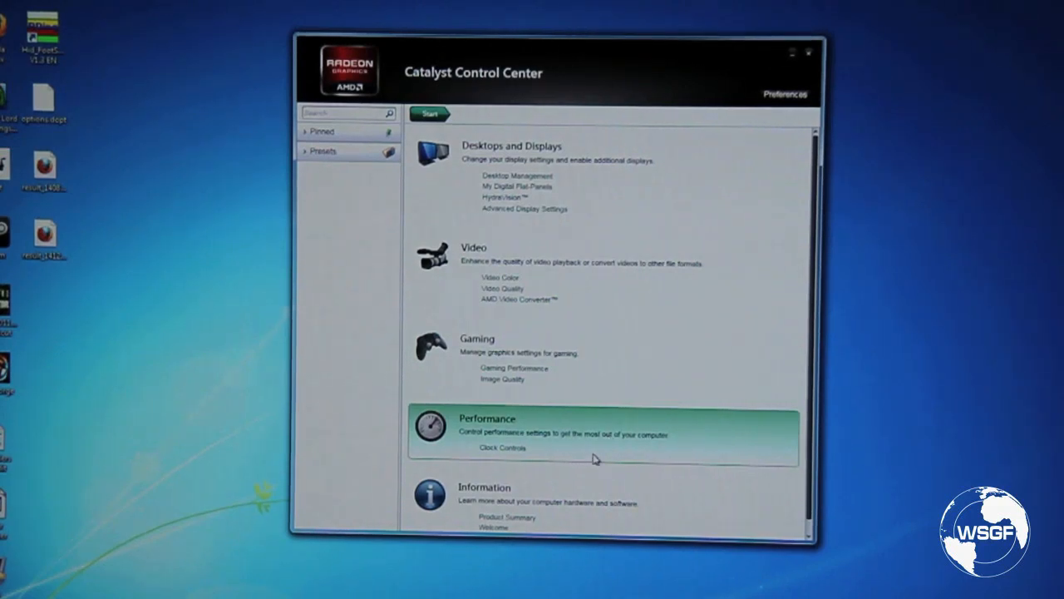
pyautogui.moveTo(713, 246)
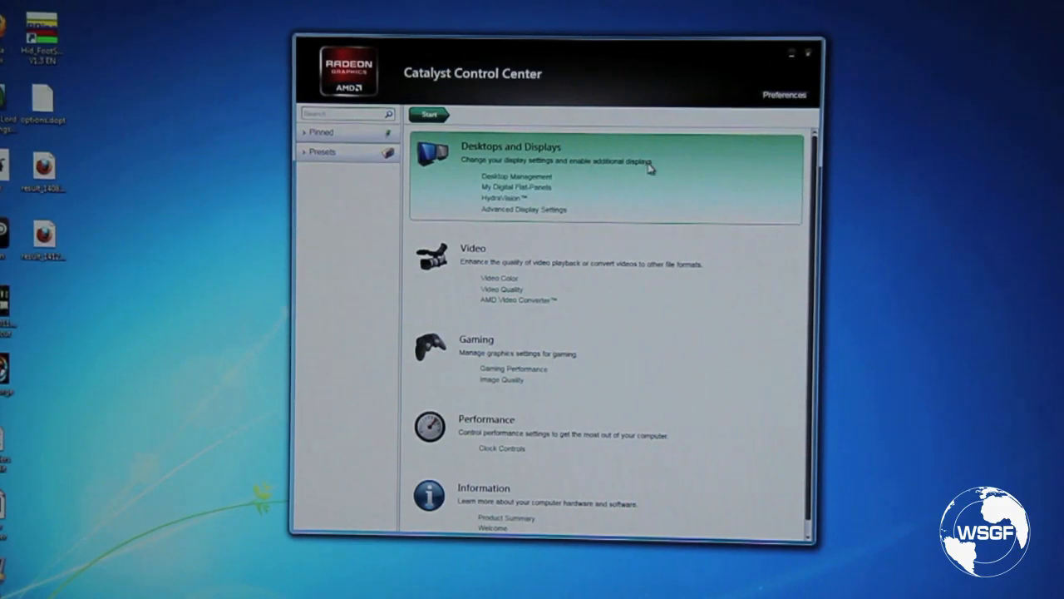
# View Creating and Arranging Desktops under Desktops and Displays, then land on Desktop Management.
pyautogui.click(506, 146)
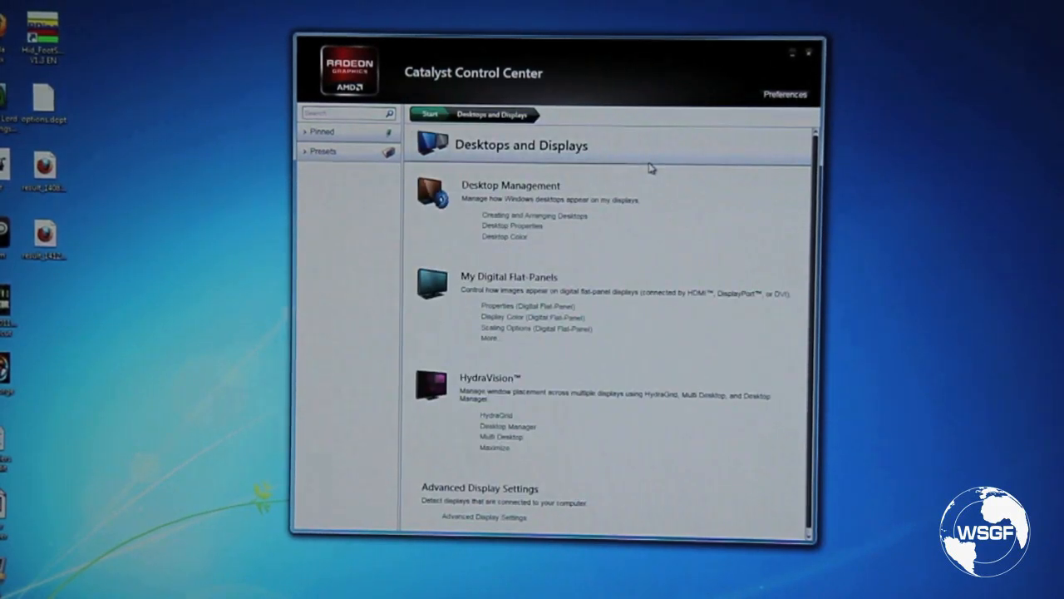
pyautogui.moveTo(648, 183)
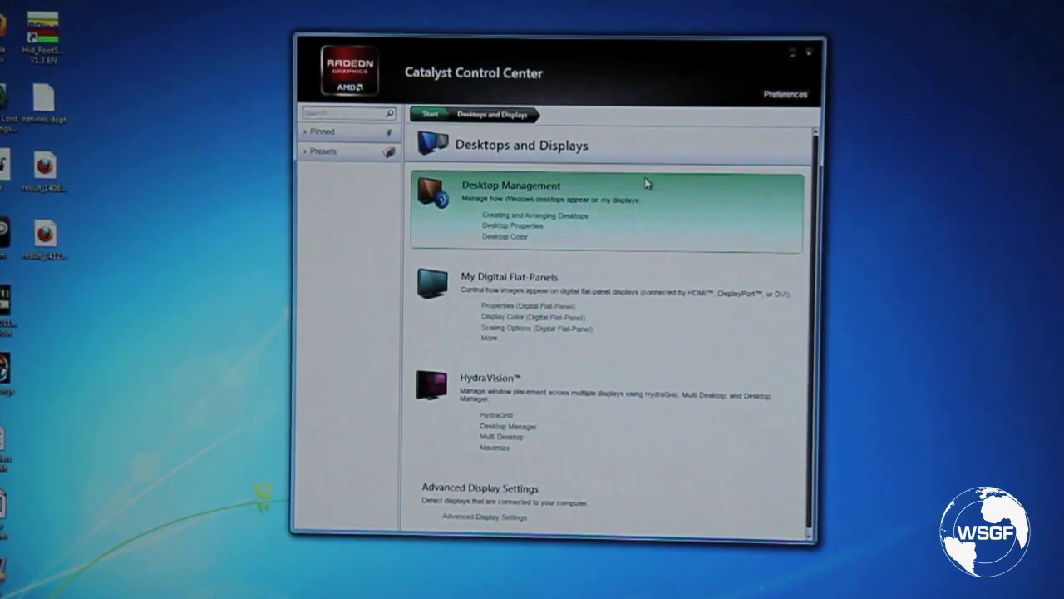
pyautogui.moveTo(601, 224)
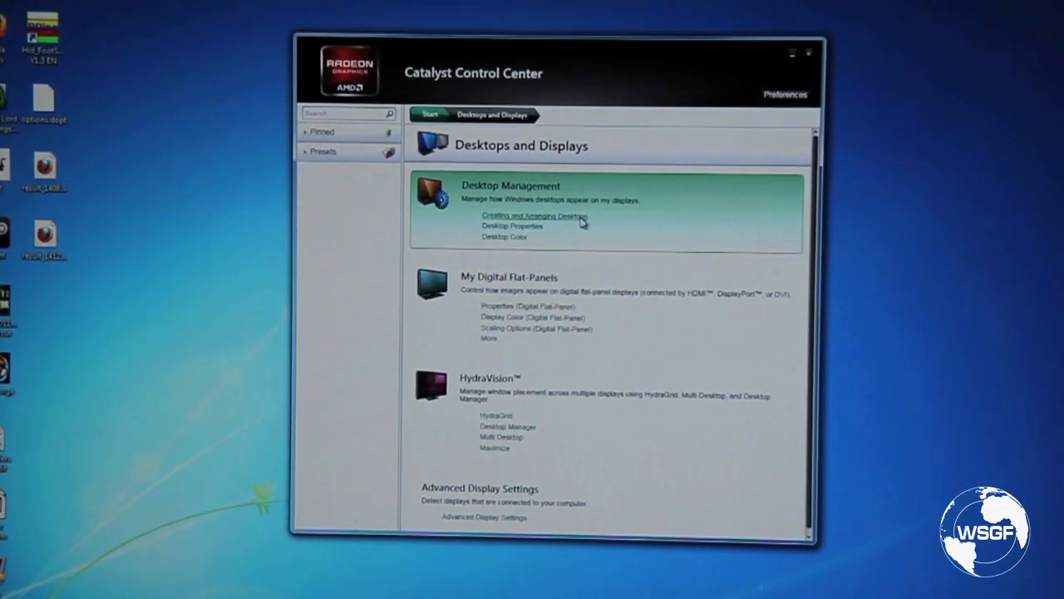
pyautogui.click(535, 216)
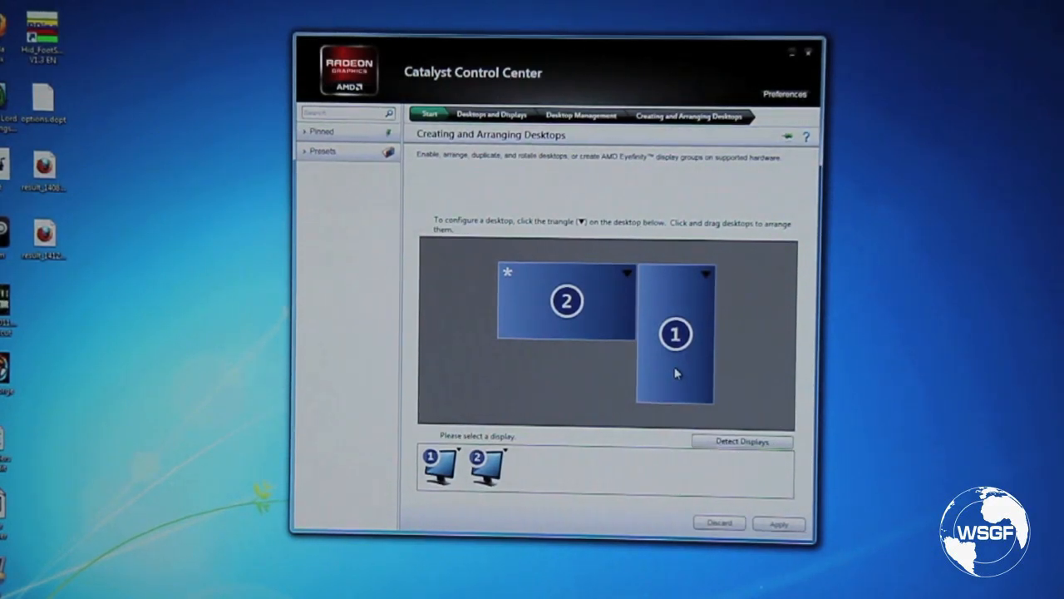
pyautogui.moveTo(599, 296)
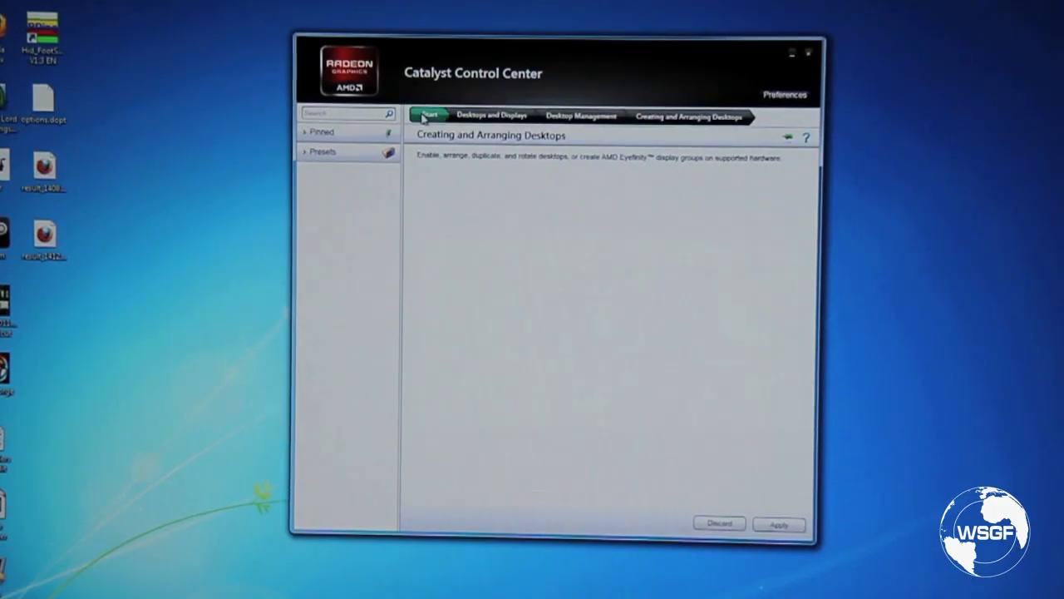
pyautogui.click(490, 115)
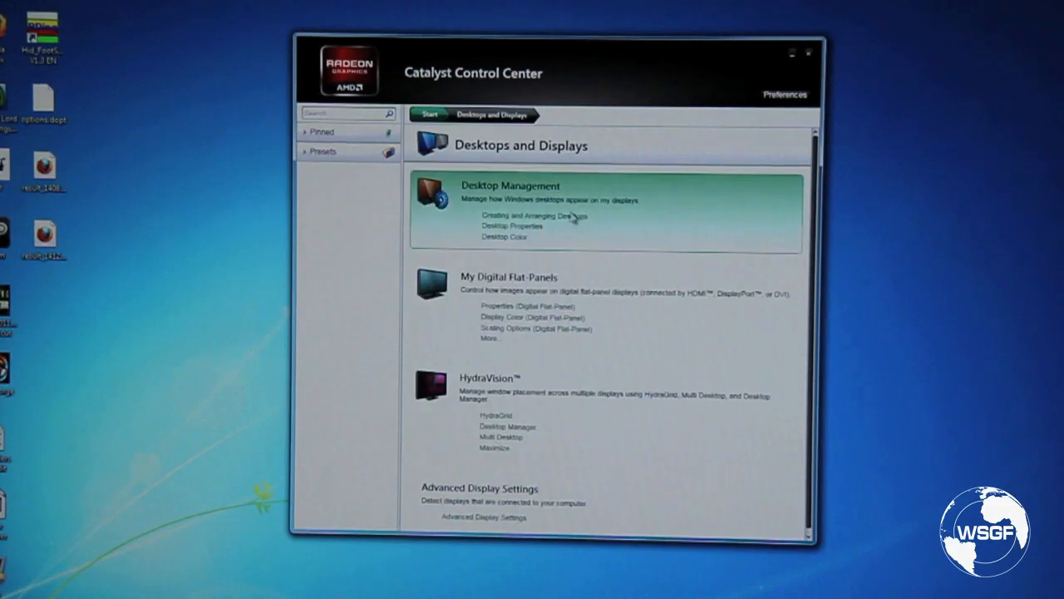
pyautogui.click(534, 216)
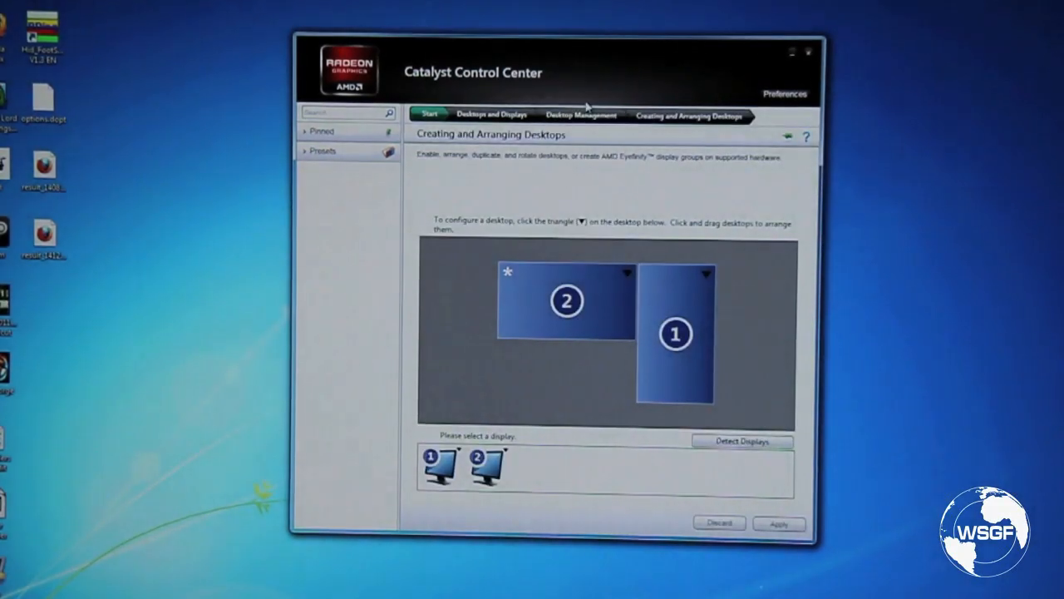
pyautogui.click(578, 114)
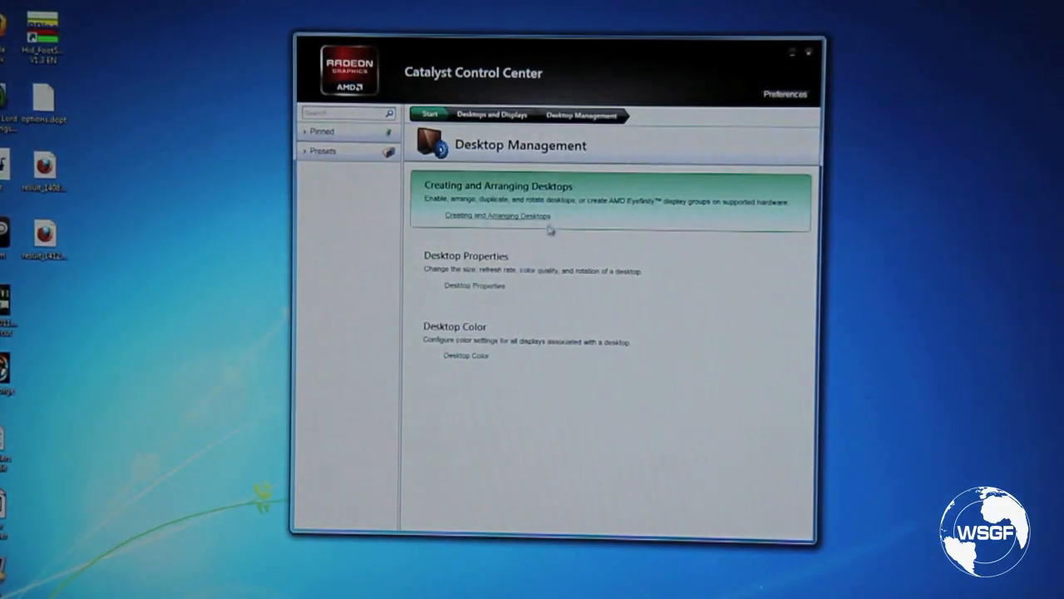
pyautogui.moveTo(426, 206)
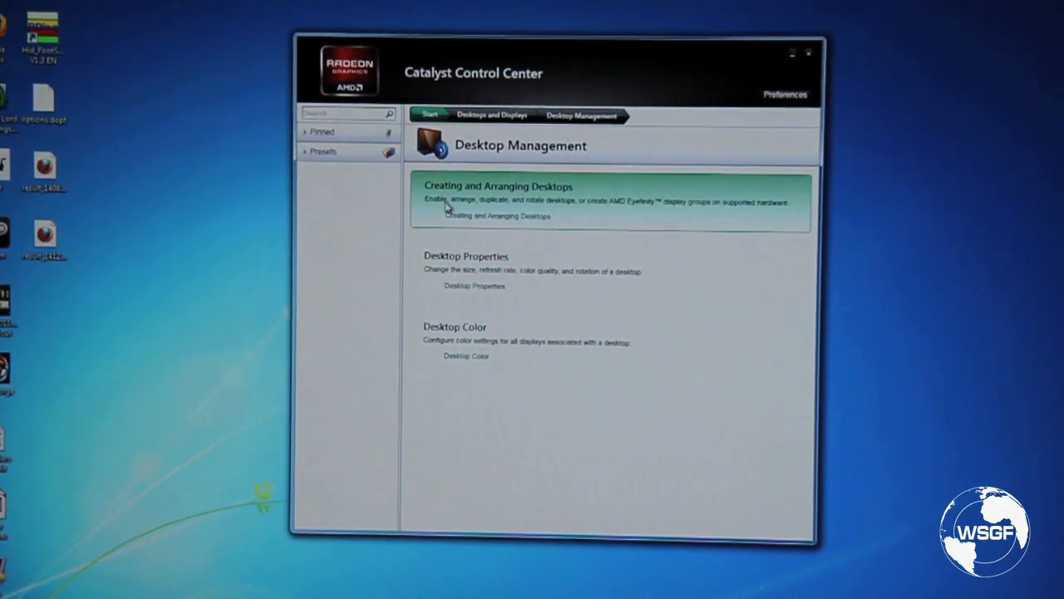
pyautogui.moveTo(463, 203)
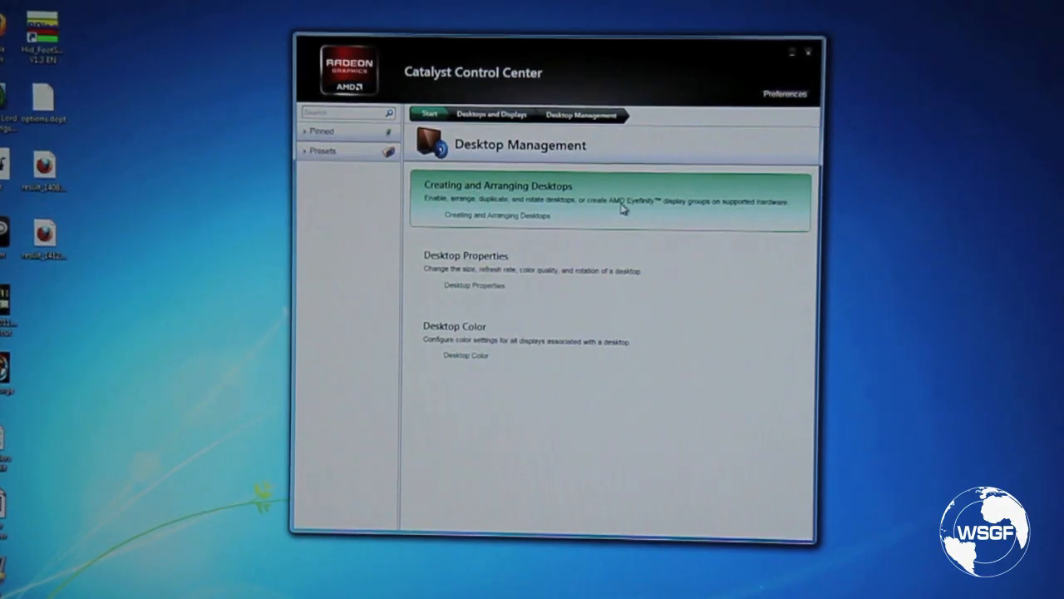
pyautogui.moveTo(635, 209)
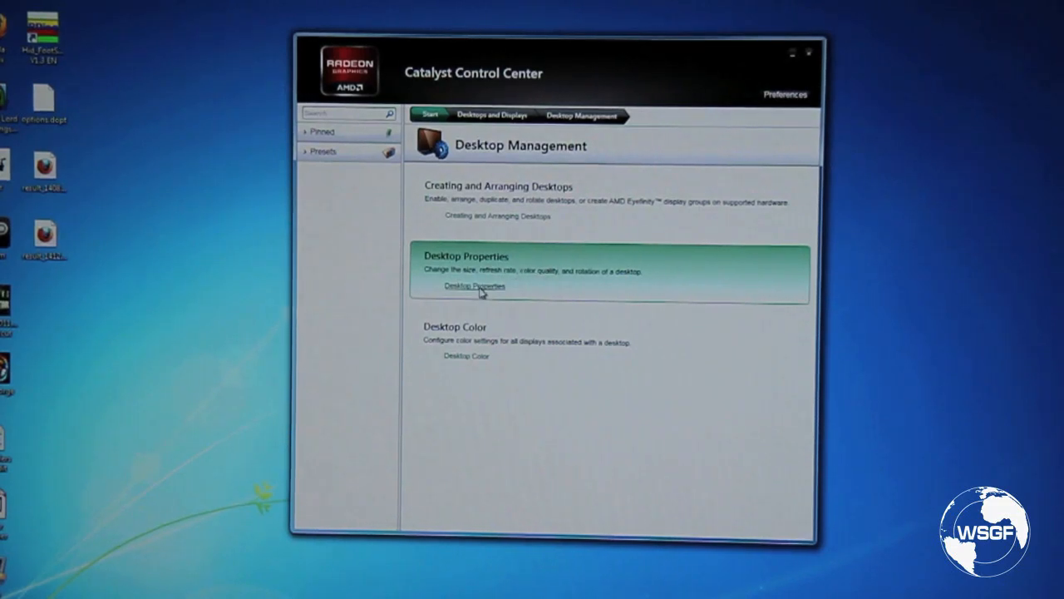
# View Desktop Properties for both desktops and return to Desktop Management.
pyautogui.click(474, 286)
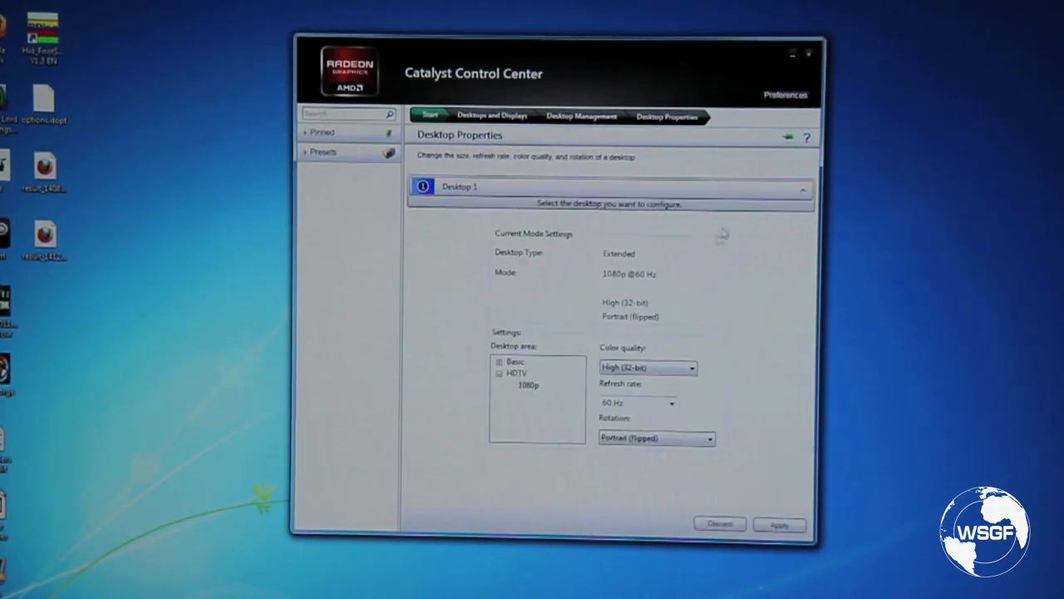
pyautogui.click(801, 190)
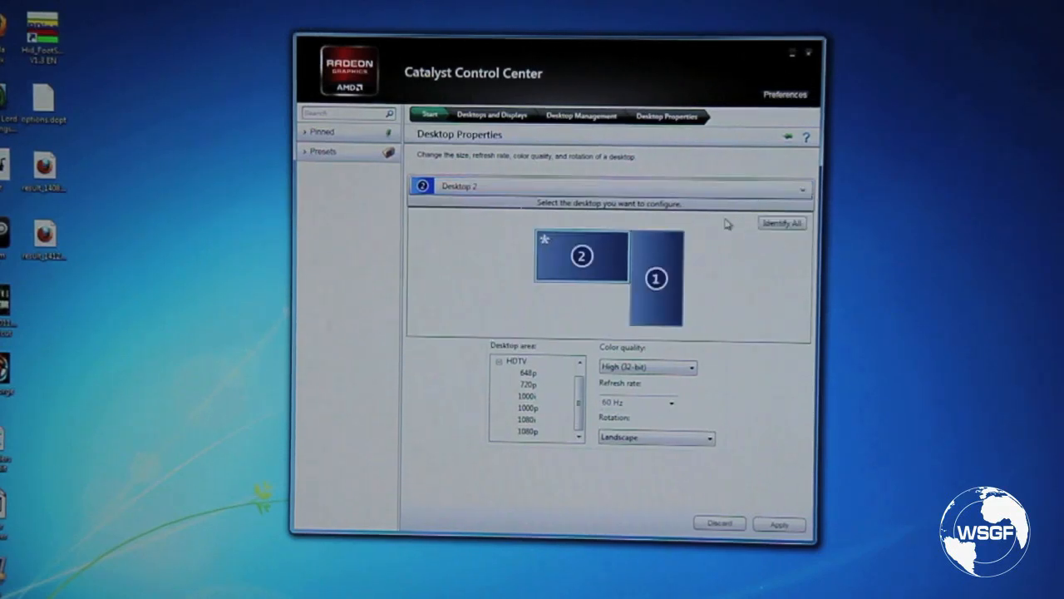
pyautogui.click(655, 276)
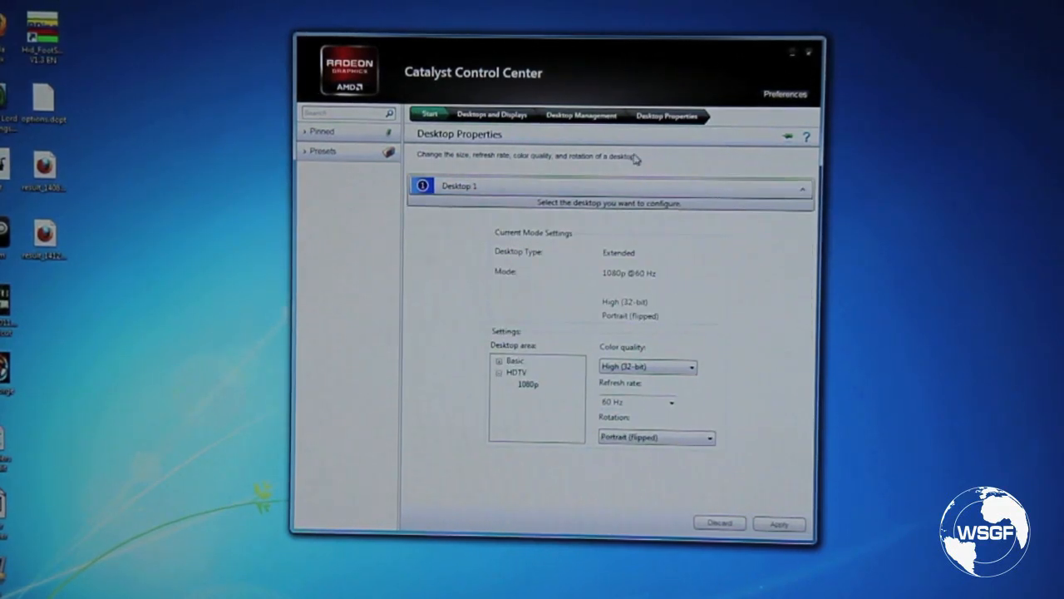
pyautogui.click(580, 117)
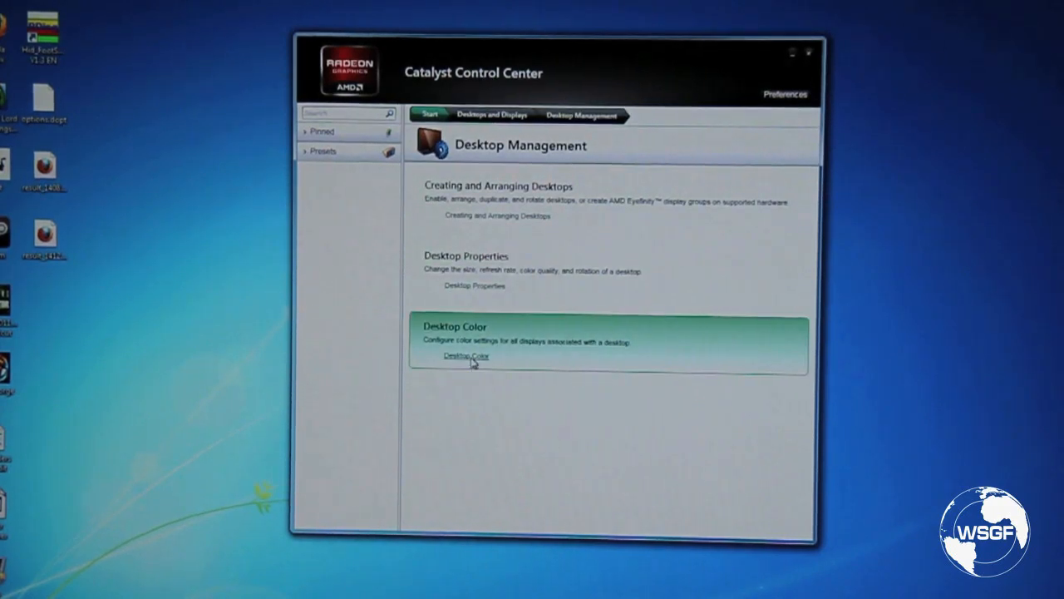
# View the Desktop Color gamma, brightness and contrast settings, then step back to Start.
pyautogui.click(466, 356)
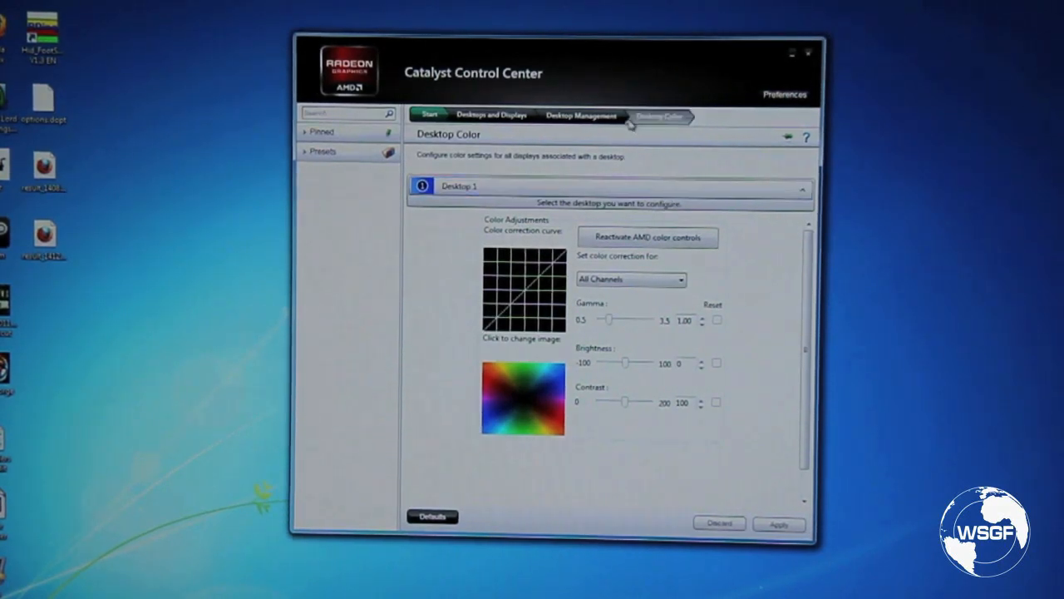
pyautogui.click(580, 114)
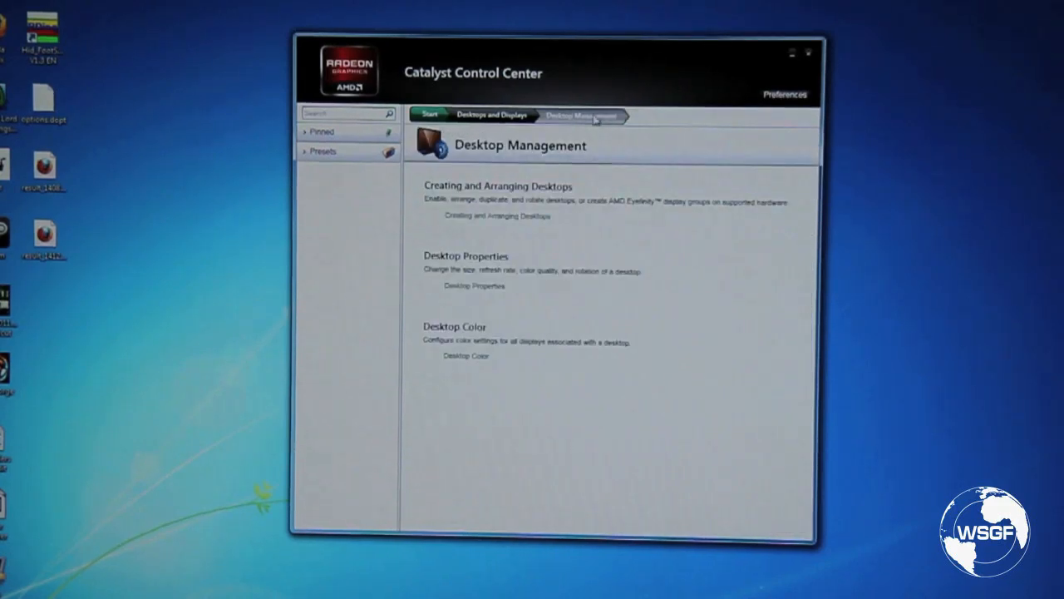
pyautogui.click(490, 115)
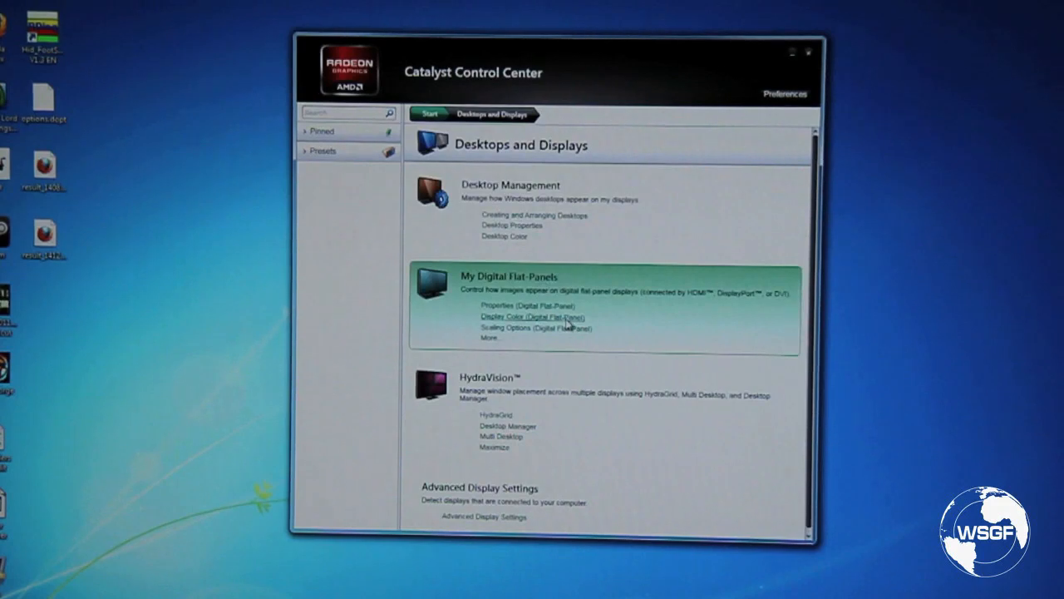
pyautogui.click(429, 113)
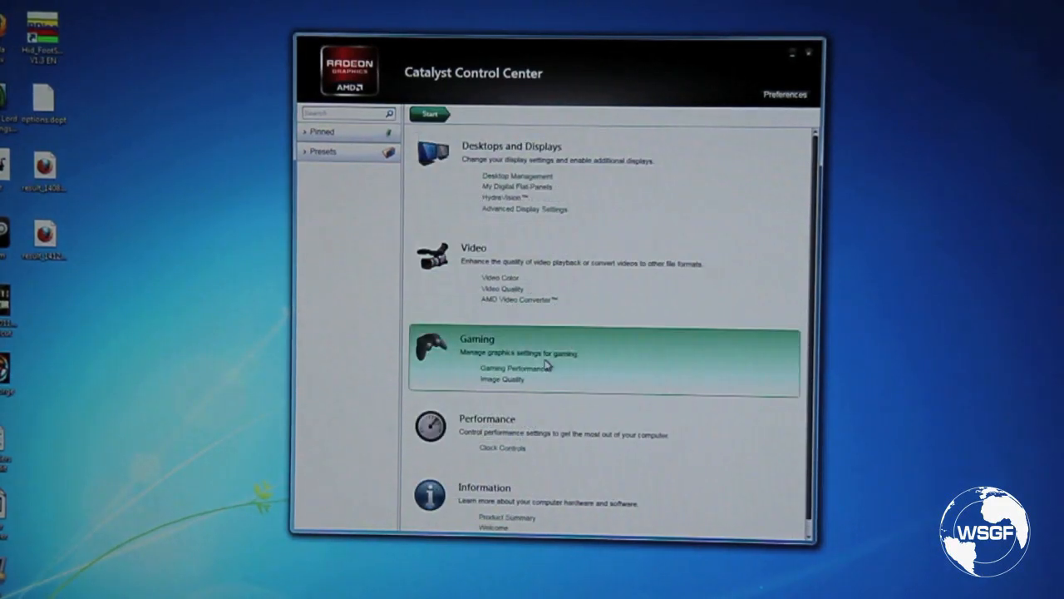
# In Gaming > Standard 3D Settings, disable custom settings and slide the balance between Performance and Quality.
pyautogui.click(476, 340)
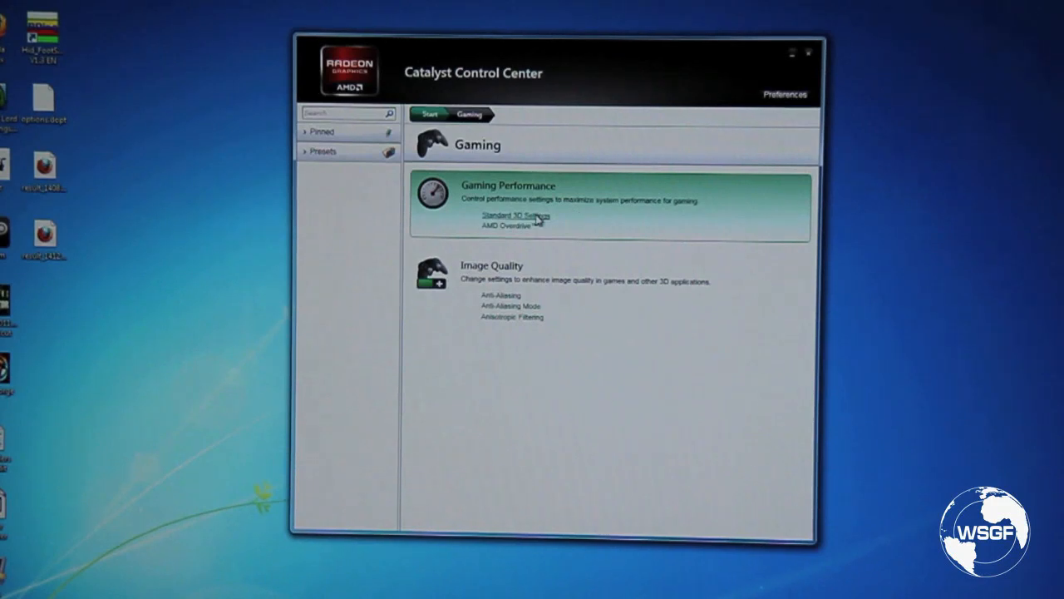
pyautogui.click(516, 216)
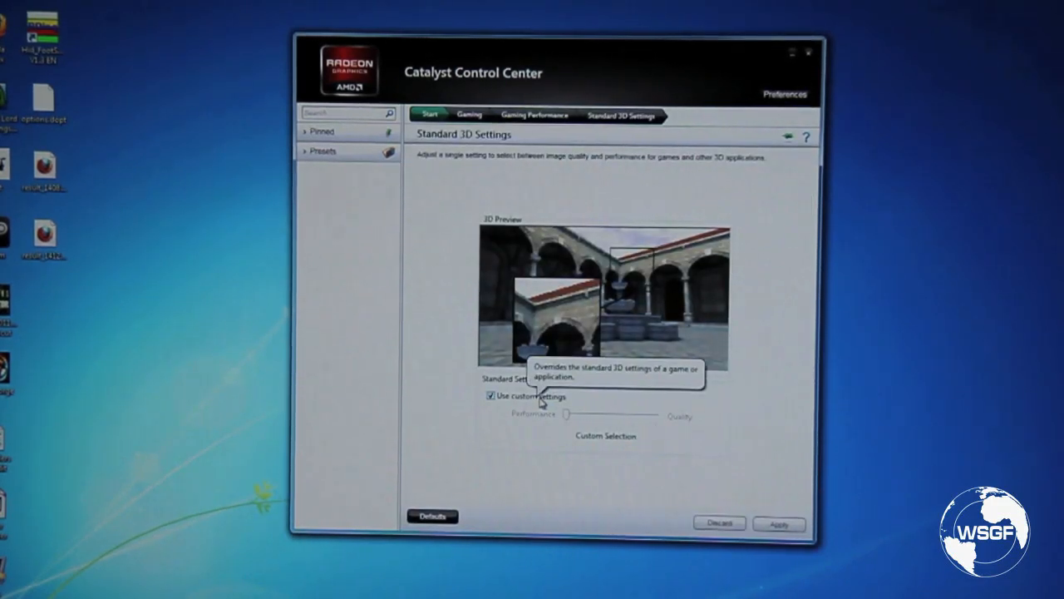
pyautogui.moveTo(640, 396)
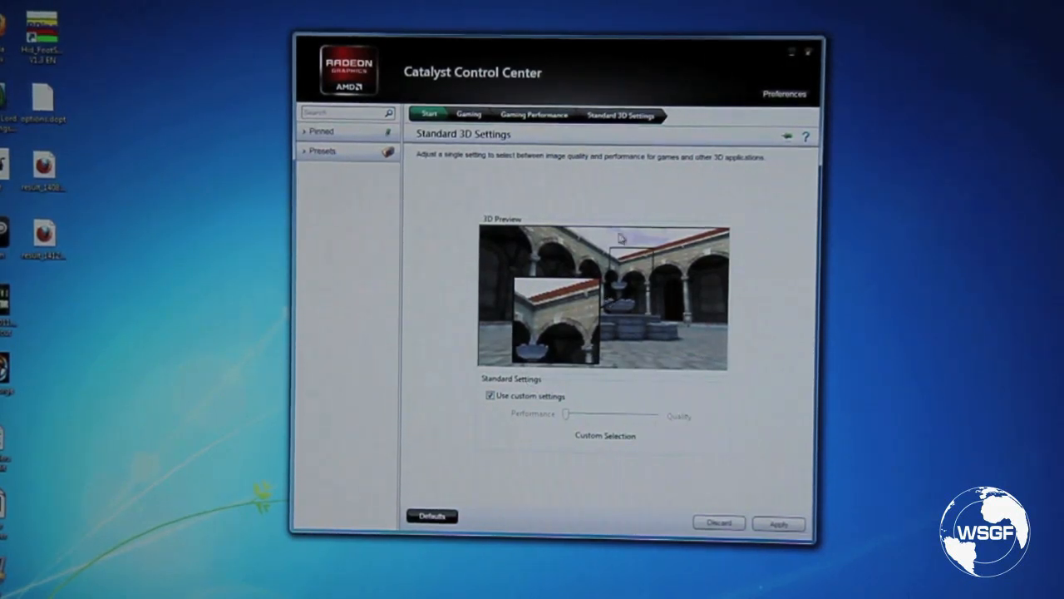
pyautogui.moveTo(669, 193)
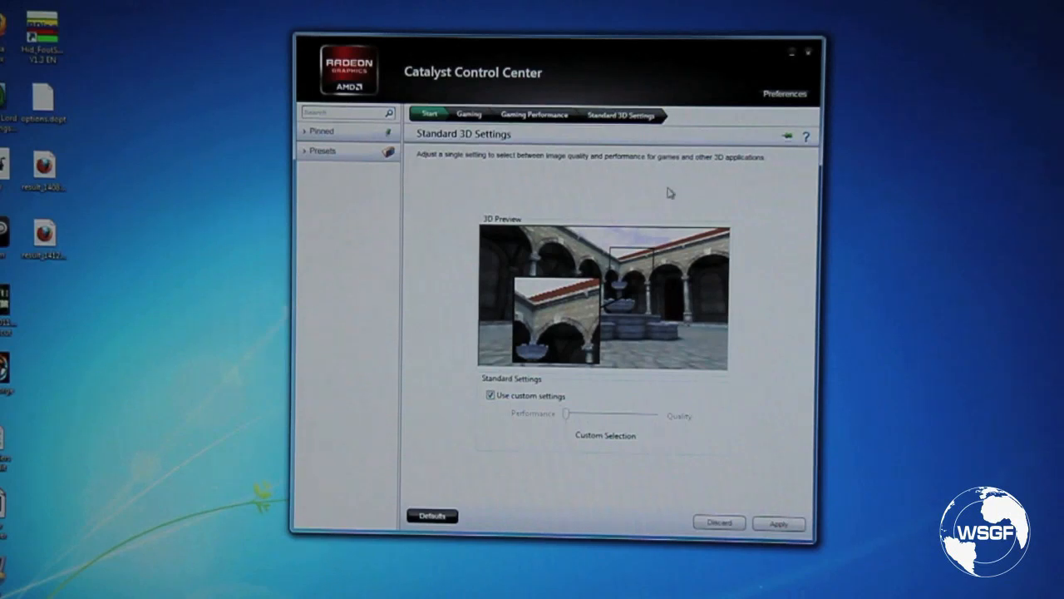
pyautogui.click(489, 395)
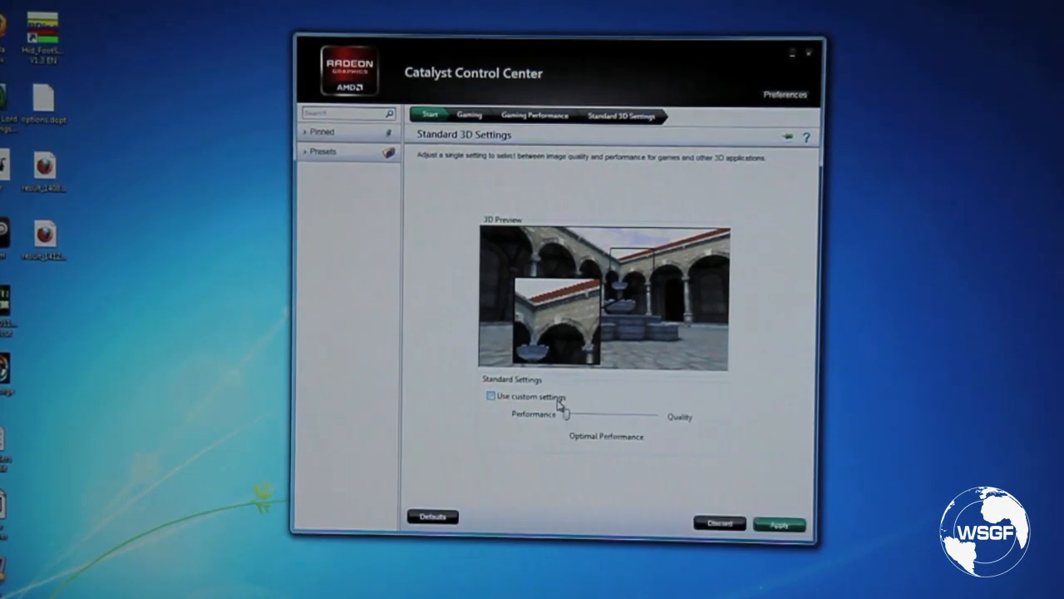
pyautogui.moveTo(558, 414); pyautogui.dragTo(590, 414)
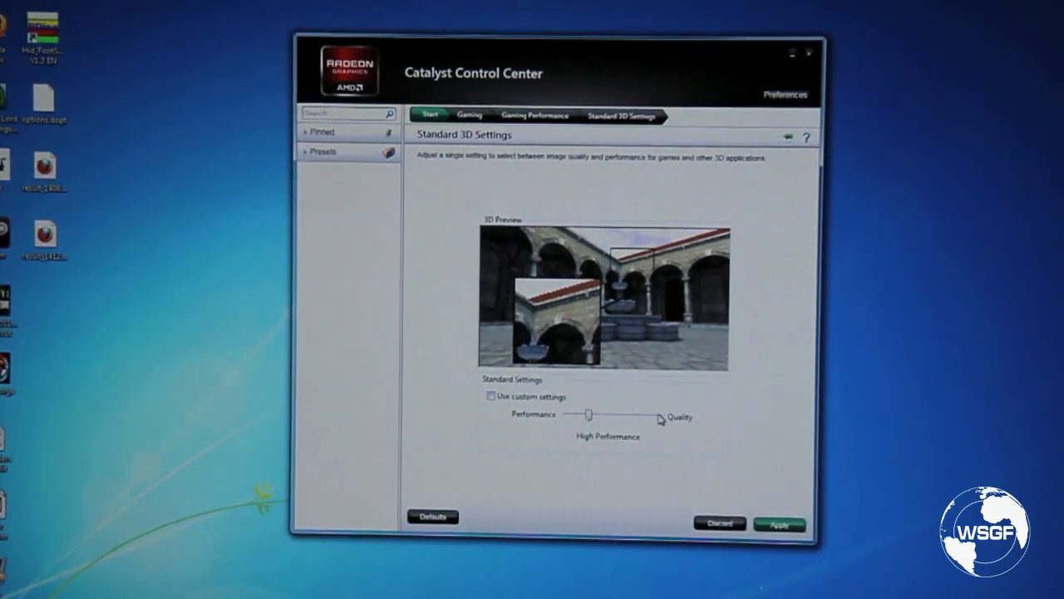
pyautogui.moveTo(586, 414); pyautogui.dragTo(652, 416)
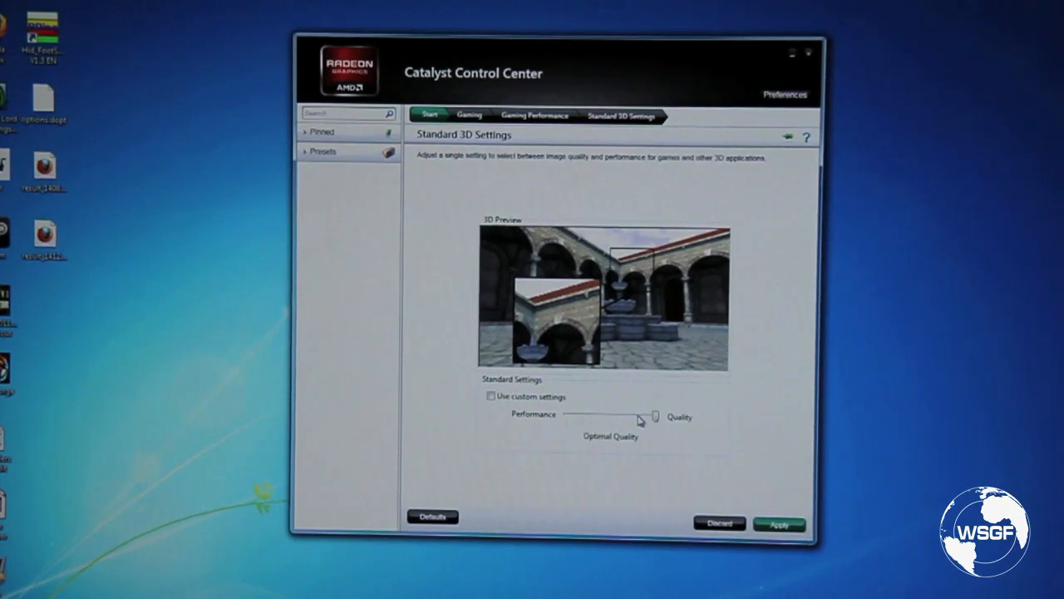
pyautogui.moveTo(651, 415); pyautogui.dragTo(566, 416)
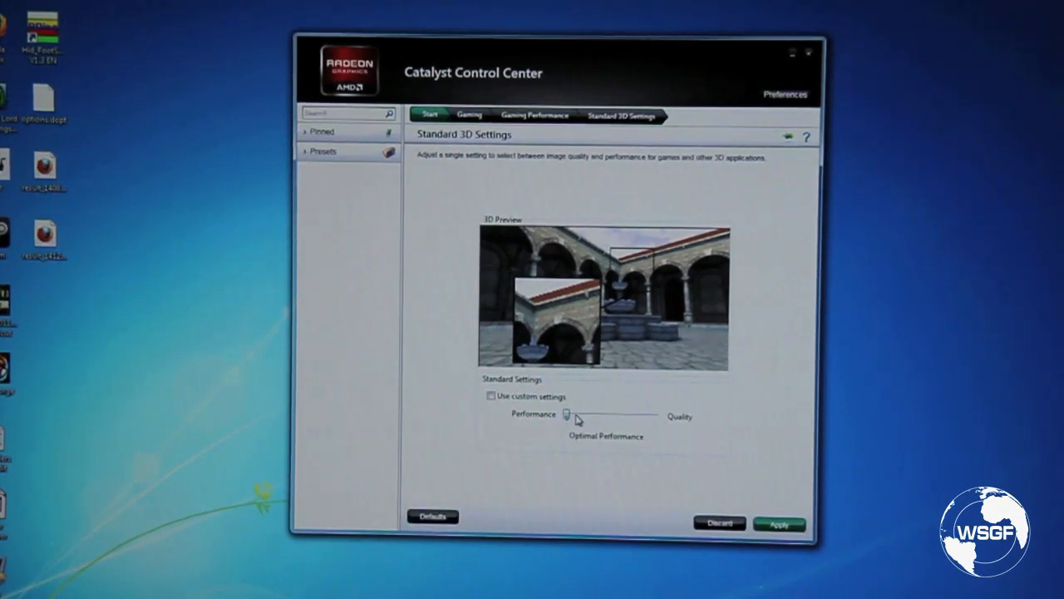
pyautogui.moveTo(567, 416); pyautogui.dragTo(652, 416)
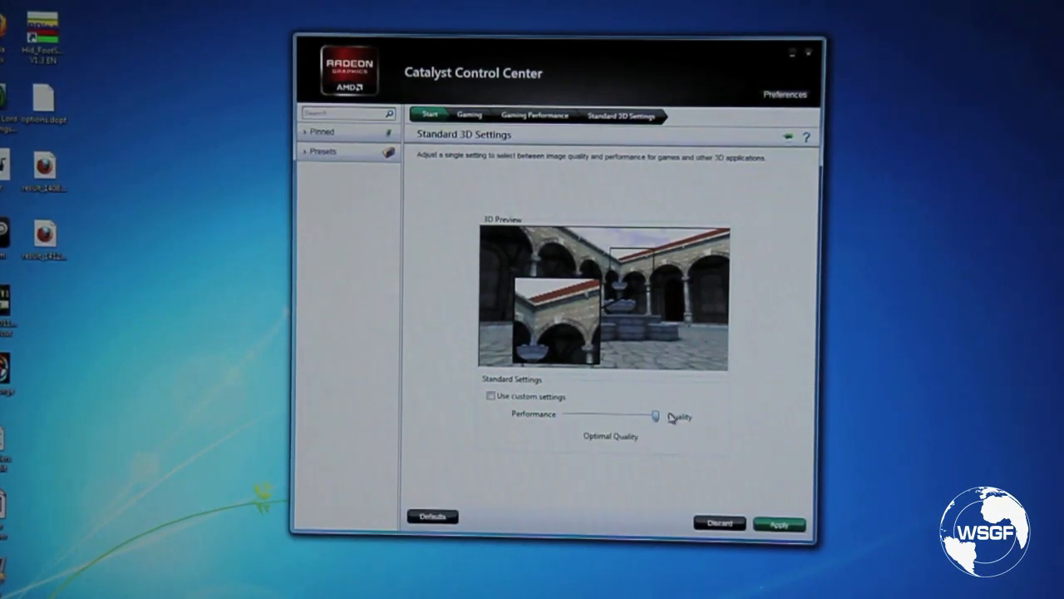
pyautogui.moveTo(651, 415); pyautogui.dragTo(565, 414)
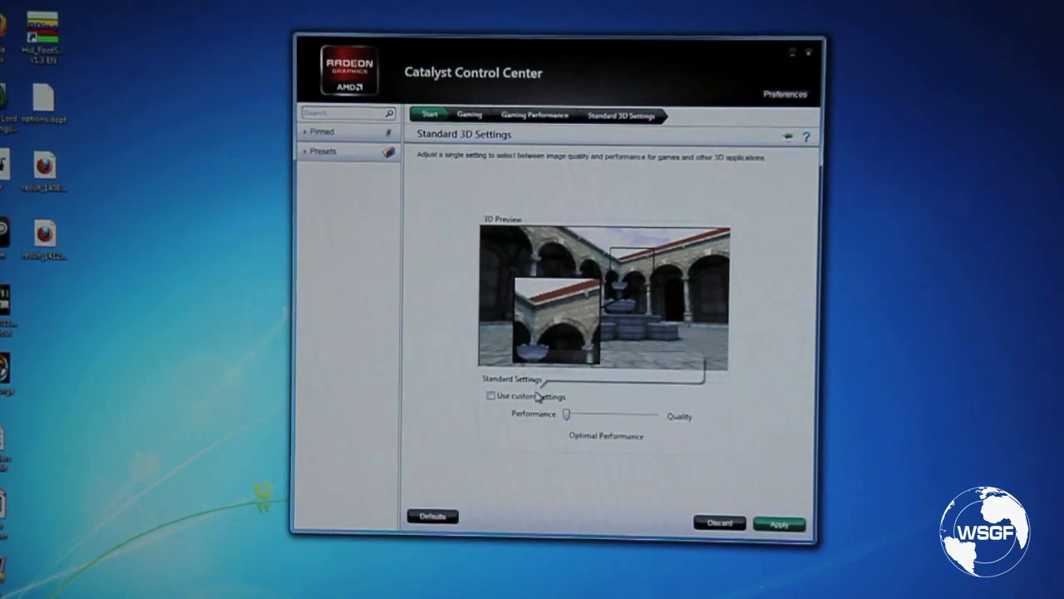
# View the AMD Overdrive page and return to the Gaming category overview.
pyautogui.click(619, 117)
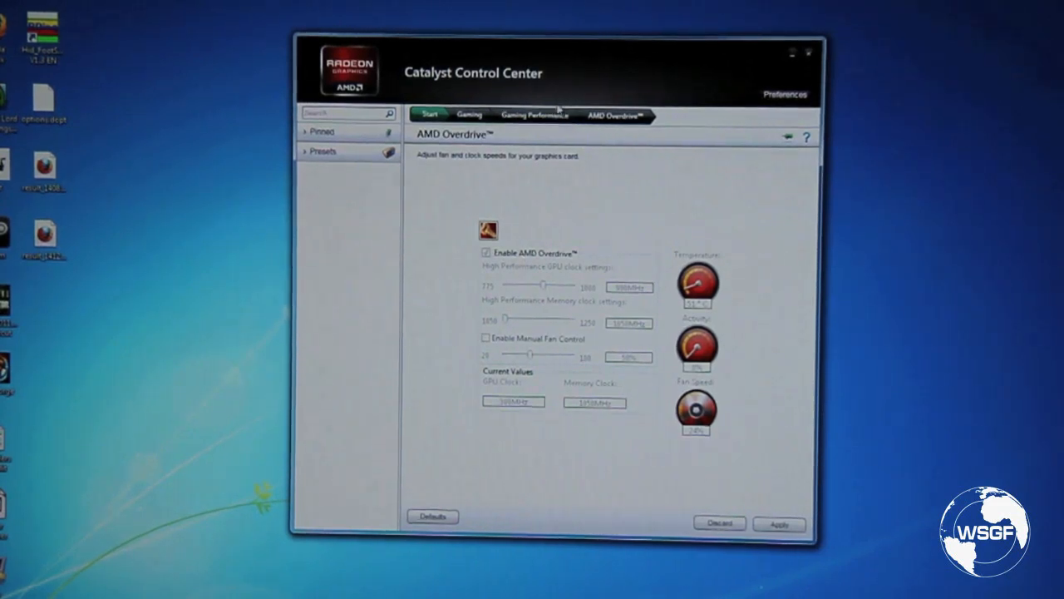
pyautogui.click(535, 115)
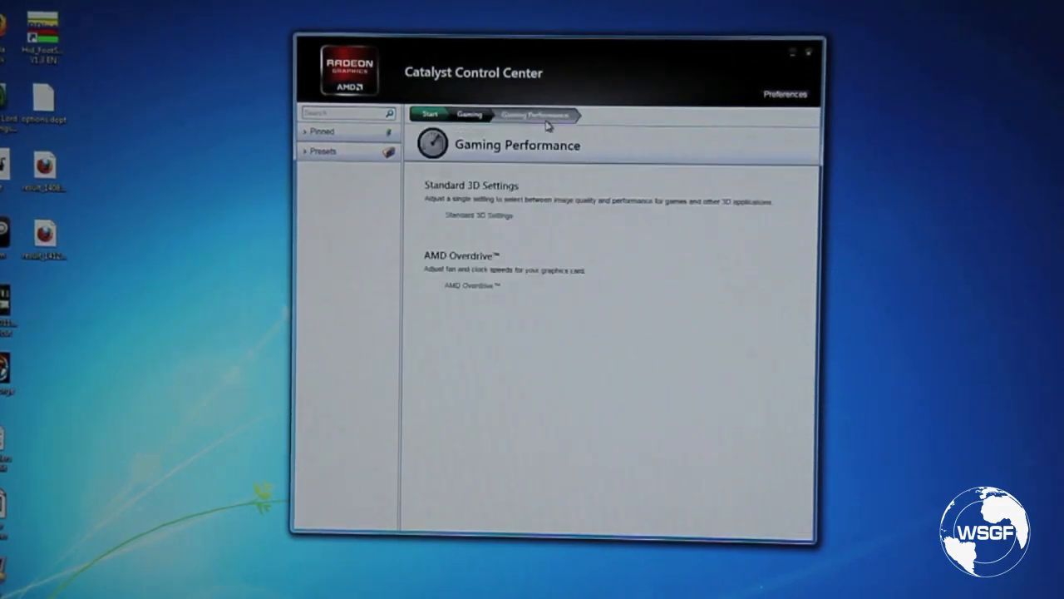
pyautogui.click(469, 113)
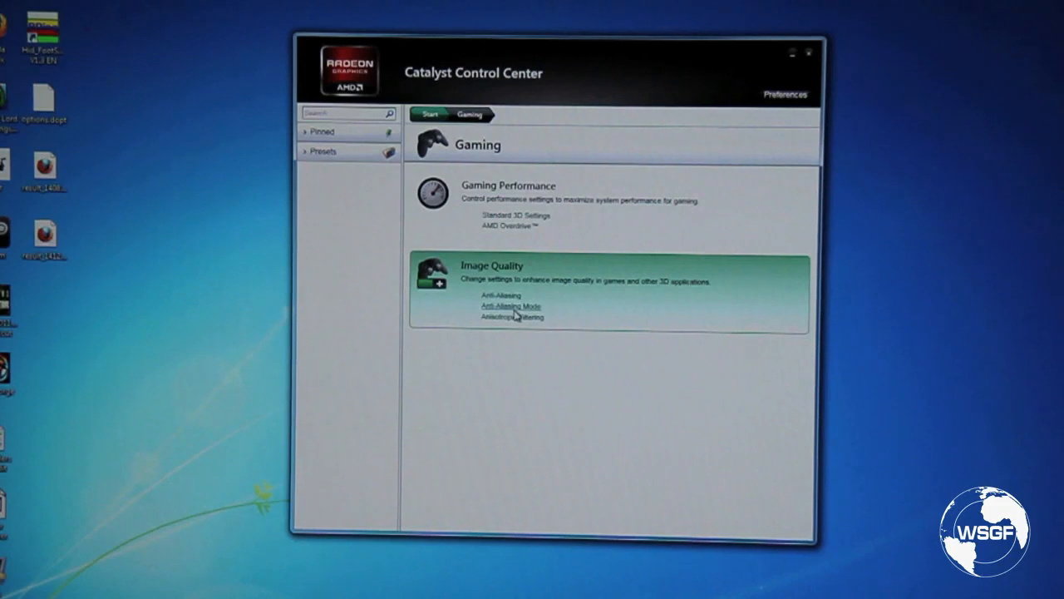
# In Anti-Aliasing, adjust the Level slider and restore Use application settings.
pyautogui.click(502, 306)
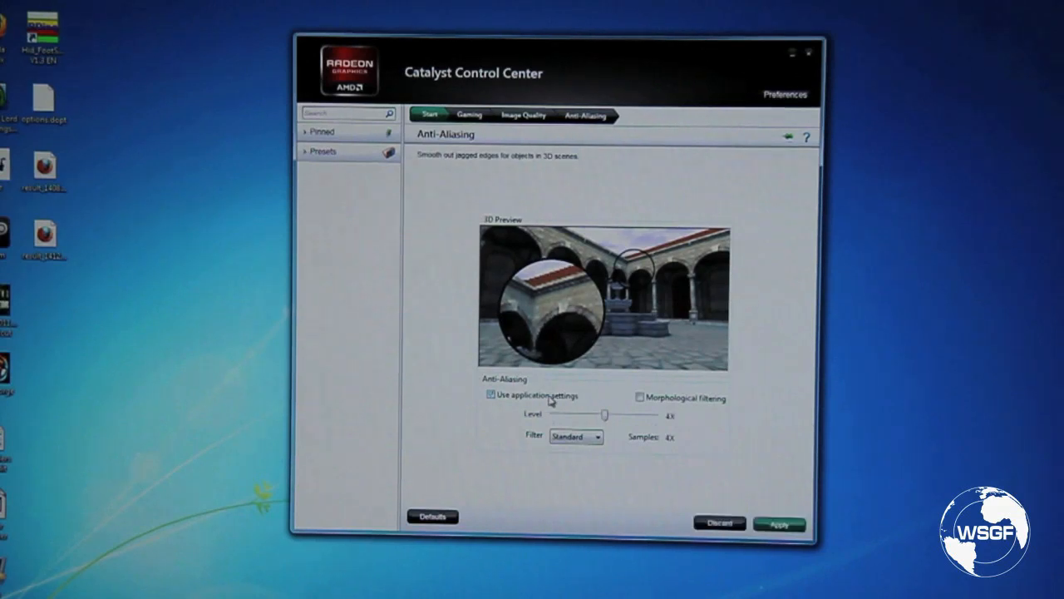
pyautogui.click(491, 396)
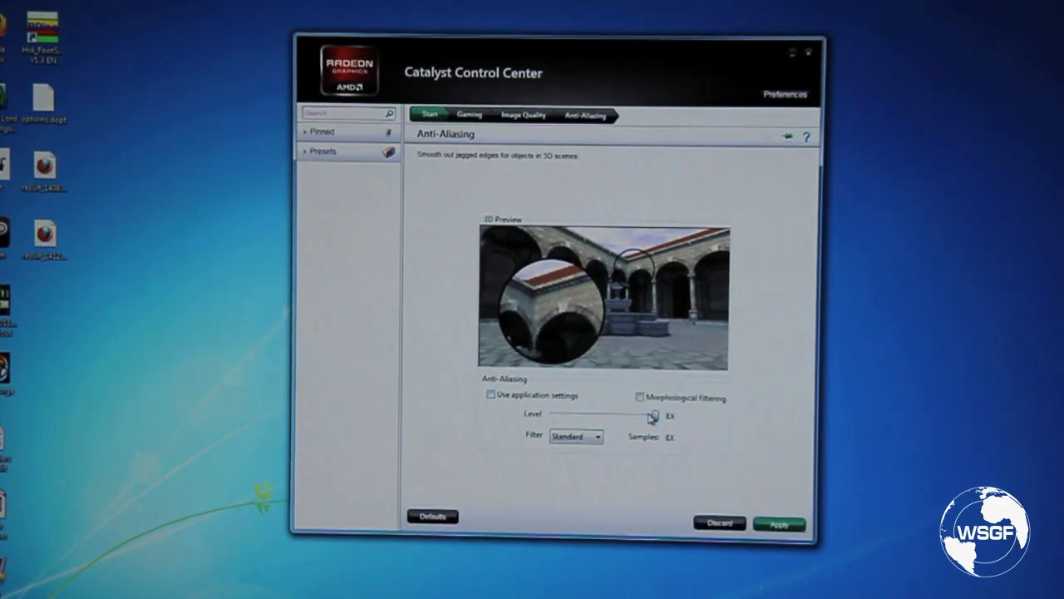
pyautogui.moveTo(652, 416); pyautogui.dragTo(602, 415)
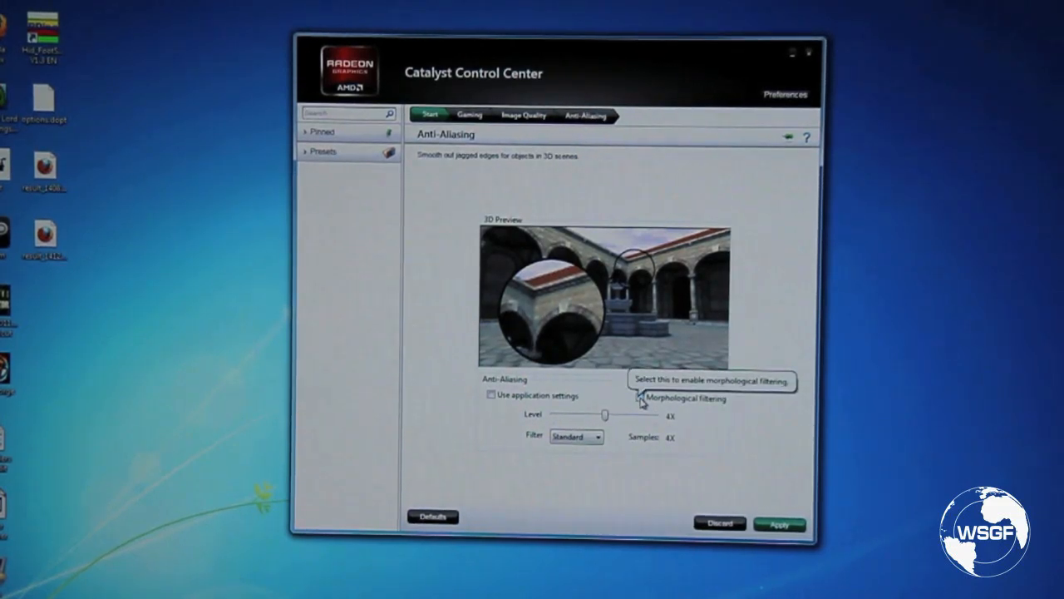
pyautogui.click(493, 396)
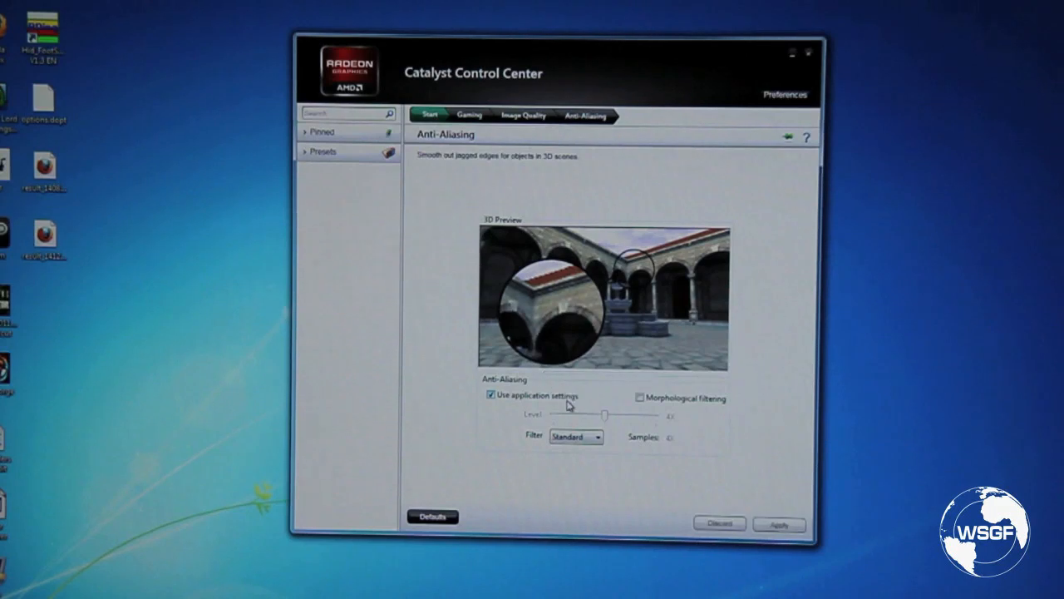
# View the Anti-Aliasing Mode page, then land on Anisotropic Filtering.
pyautogui.click(522, 114)
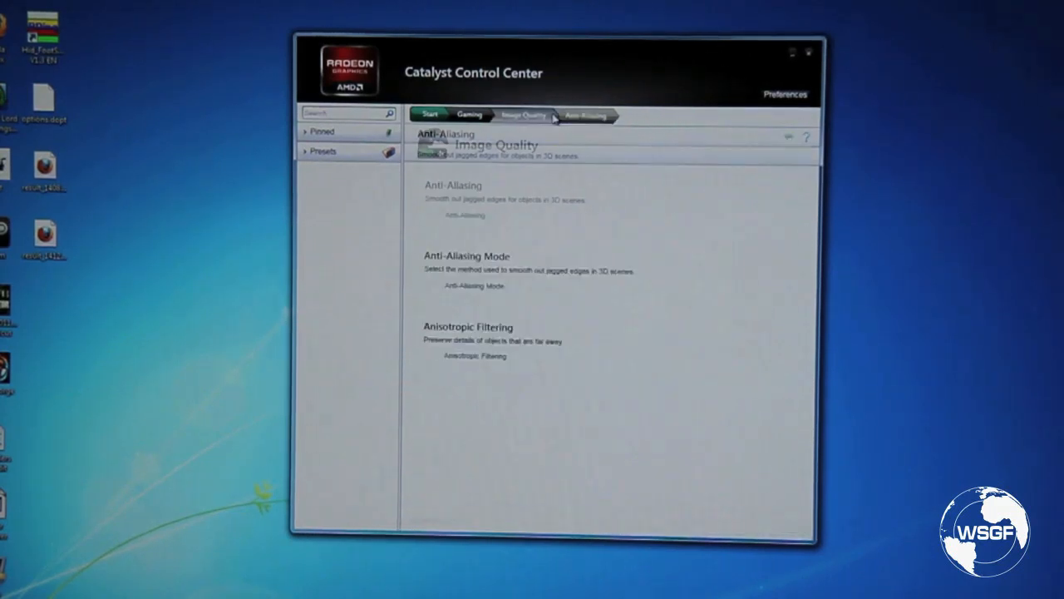
pyautogui.click(585, 116)
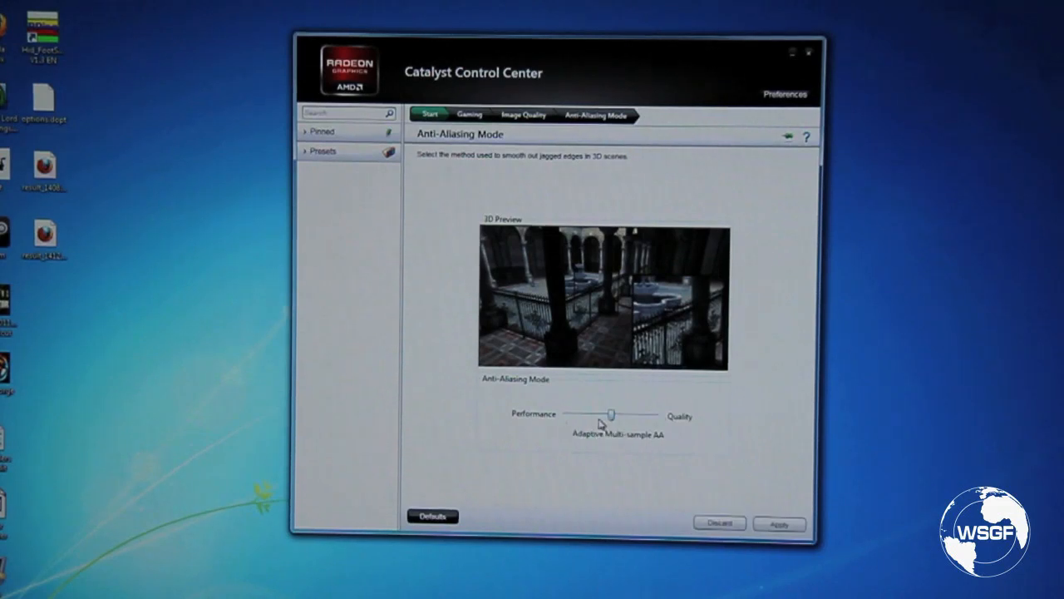
pyautogui.click(522, 113)
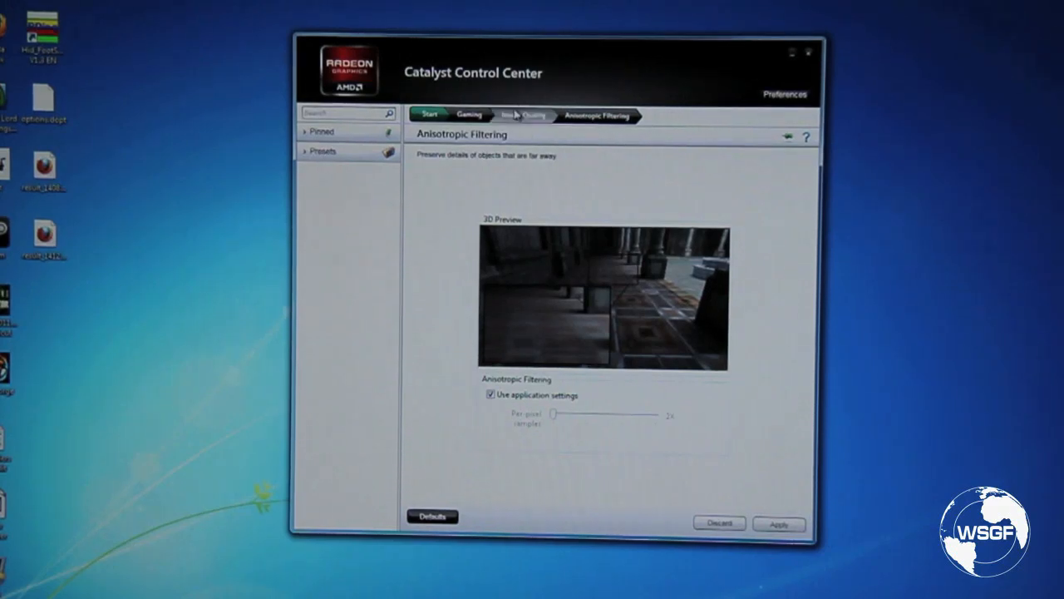
# Visit Performance > AMD Overdrive from Start and return to the Start overview.
pyautogui.click(470, 113)
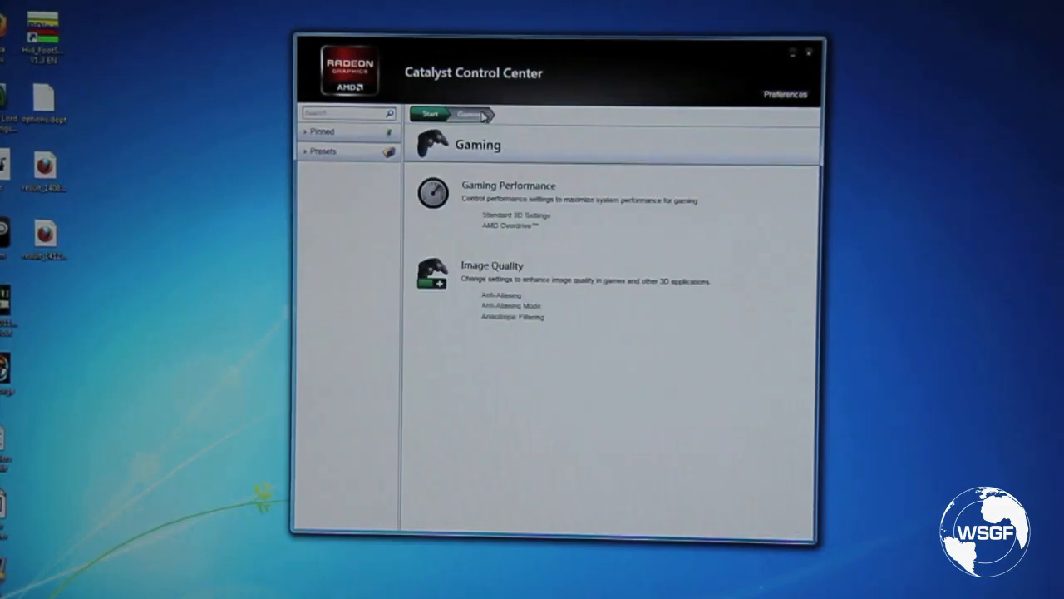
pyautogui.click(429, 113)
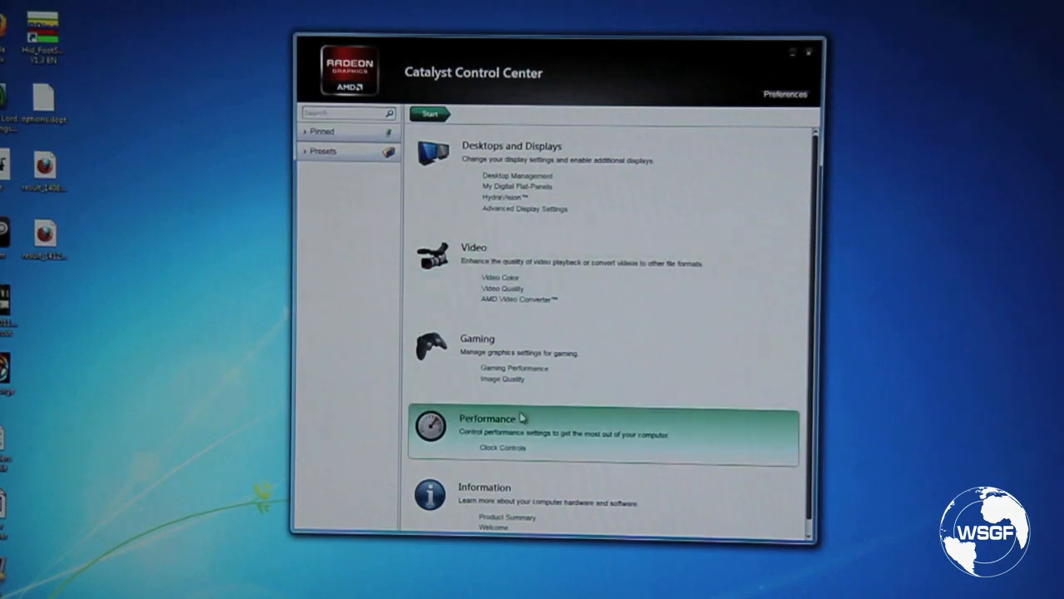
pyautogui.click(489, 419)
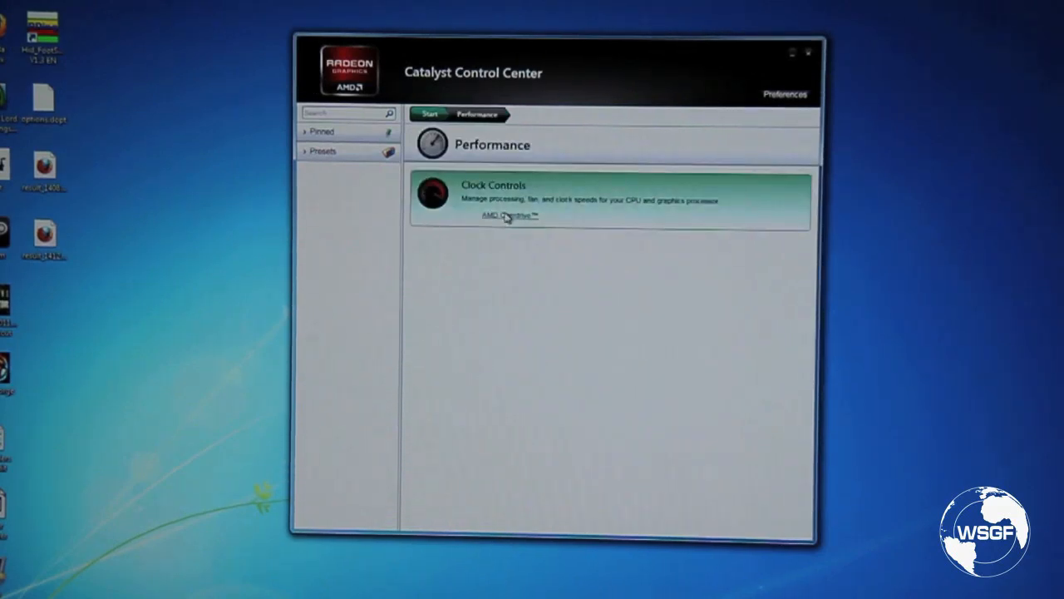
pyautogui.click(509, 214)
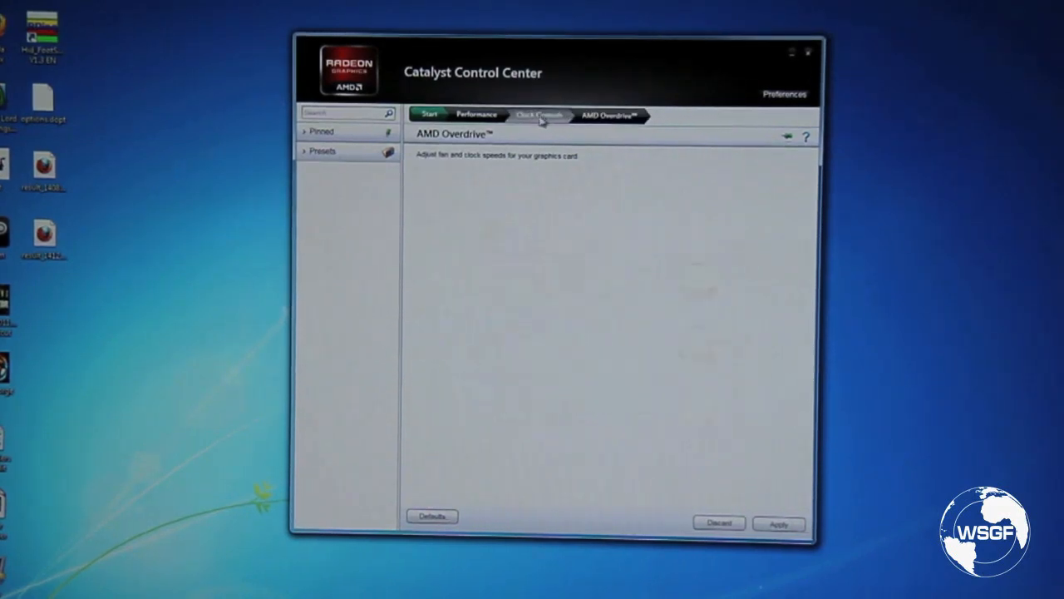
pyautogui.click(429, 114)
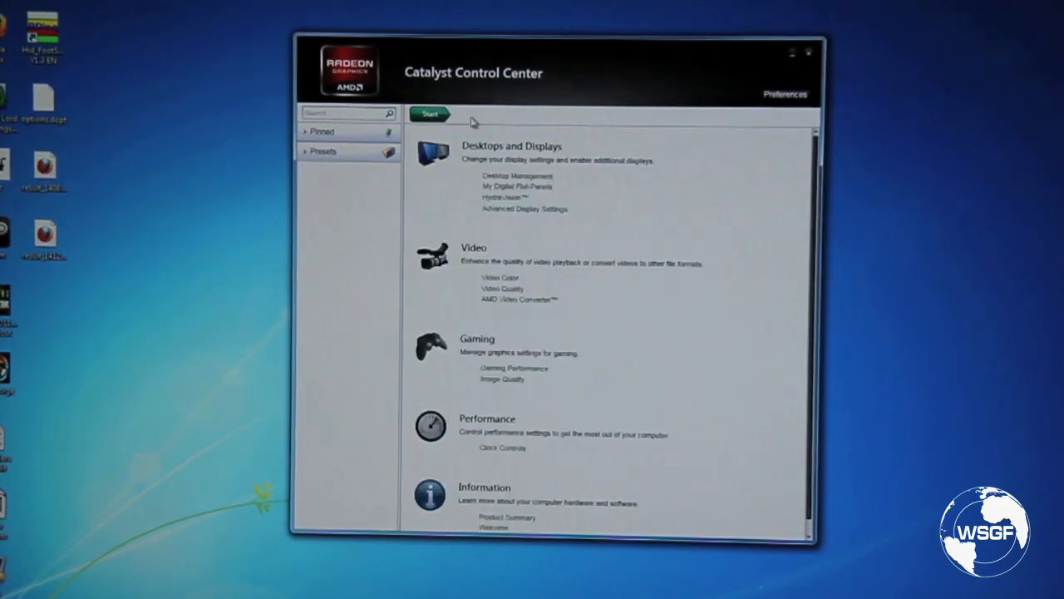
# Reopen Gaming's Anti-Aliasing page, pin it, and expand the saved Presets list.
pyautogui.click(475, 340)
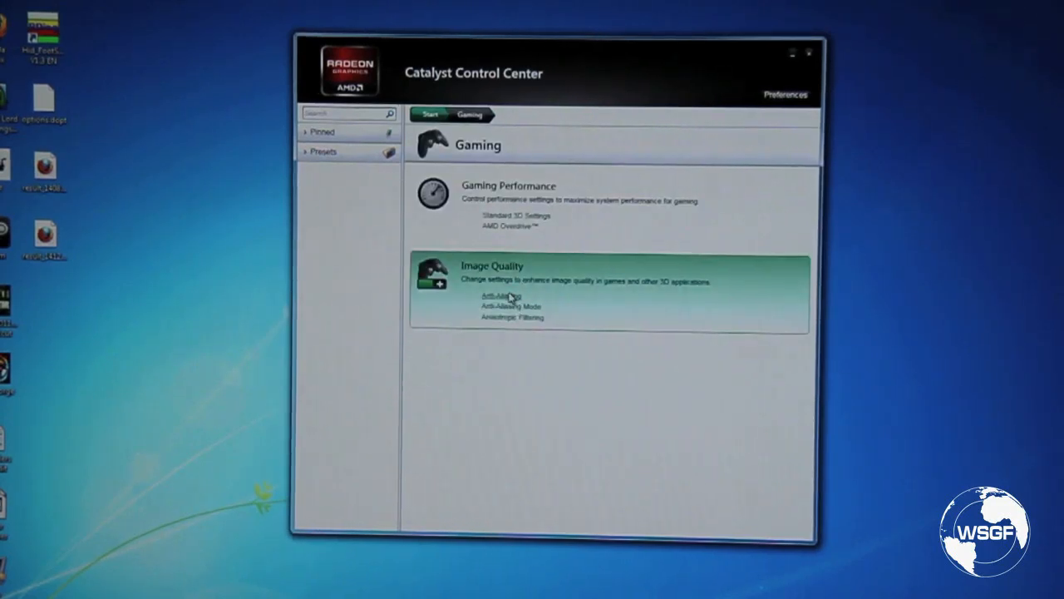
pyautogui.click(490, 296)
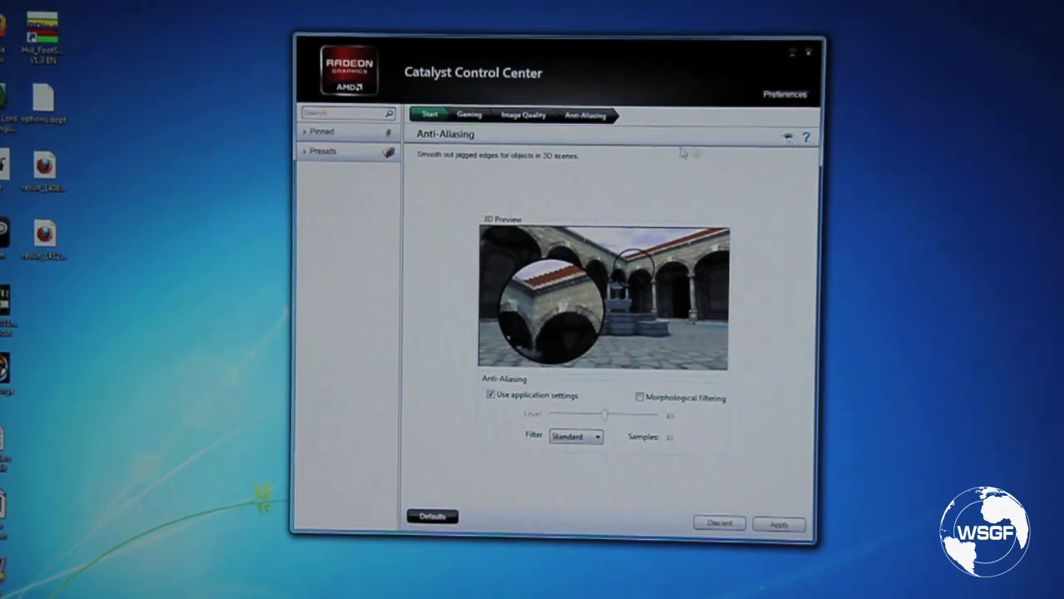
pyautogui.click(321, 129)
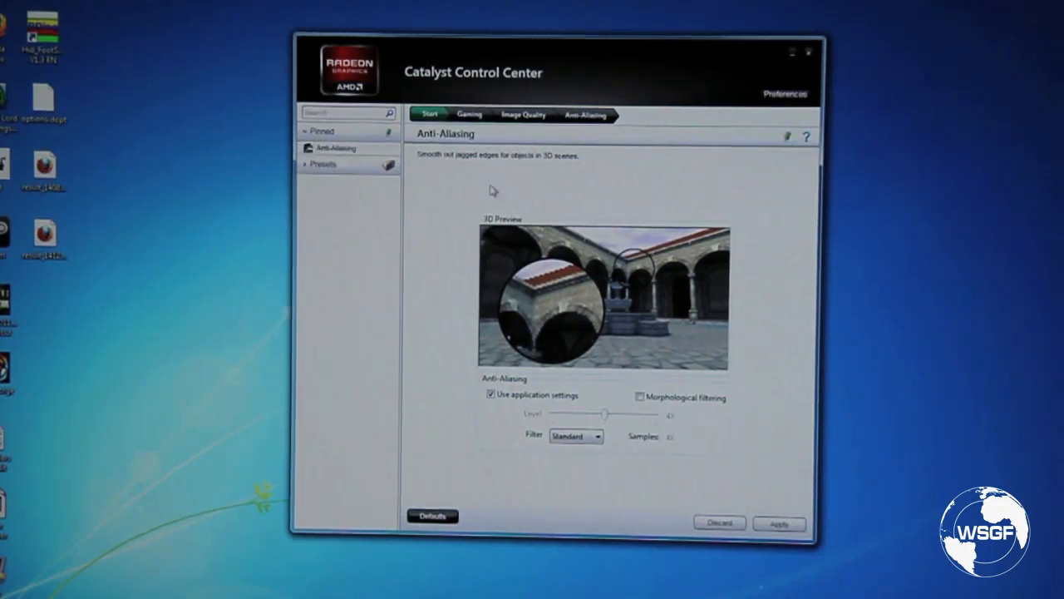
pyautogui.click(334, 148)
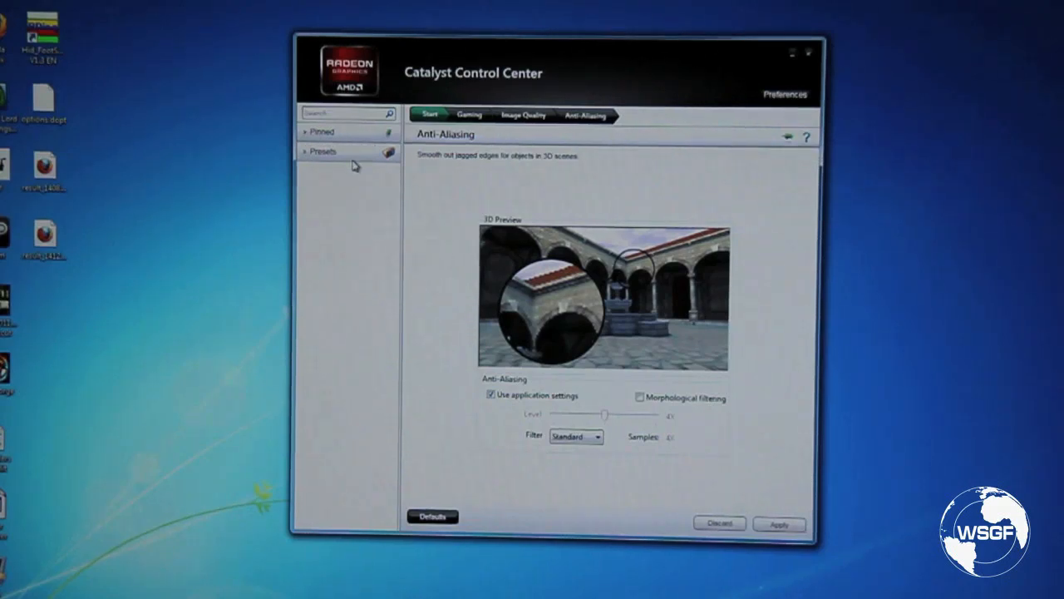
pyautogui.click(323, 150)
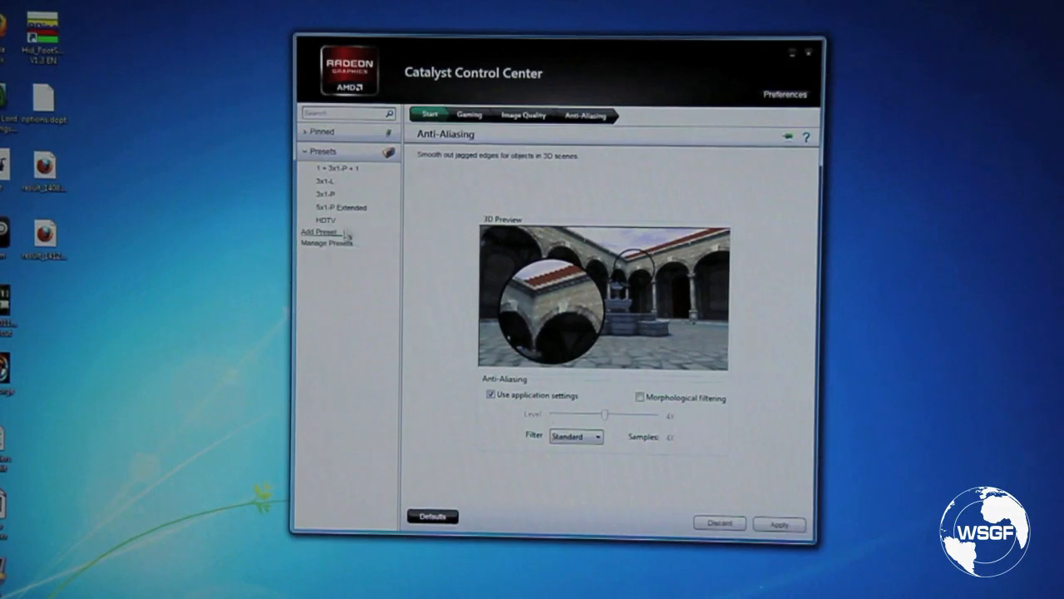
pyautogui.click(332, 170)
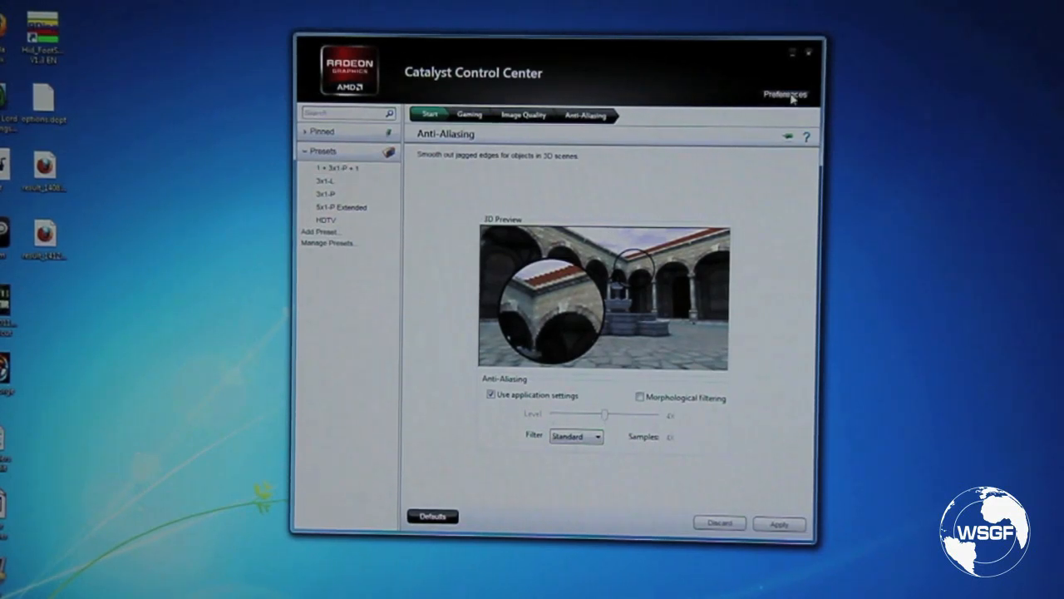
# Switch Preferences to Advanced View and show Gaming's 3D Application Settings page.
pyautogui.click(784, 94)
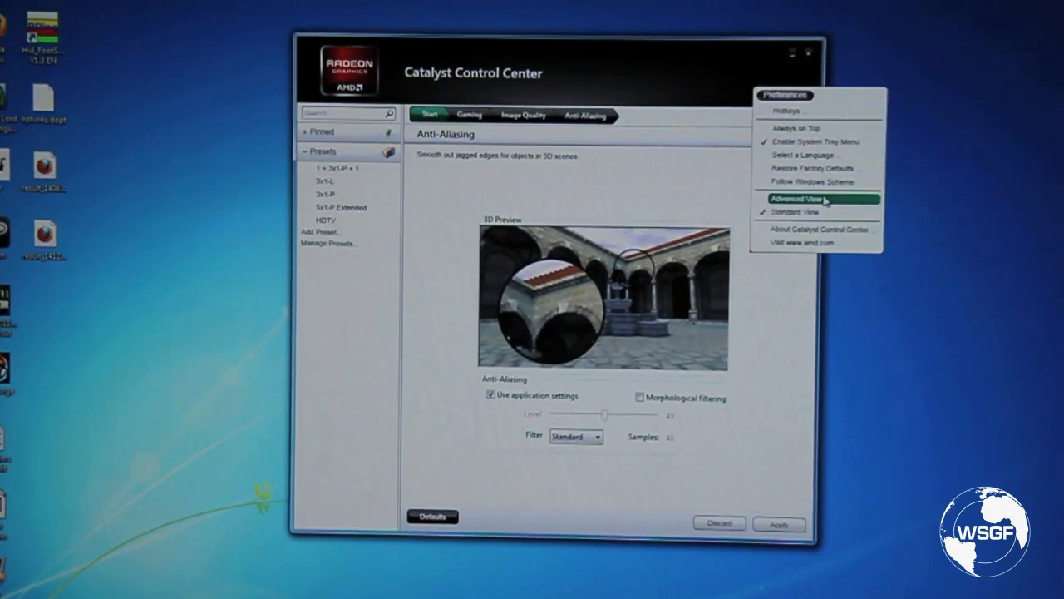
pyautogui.click(805, 199)
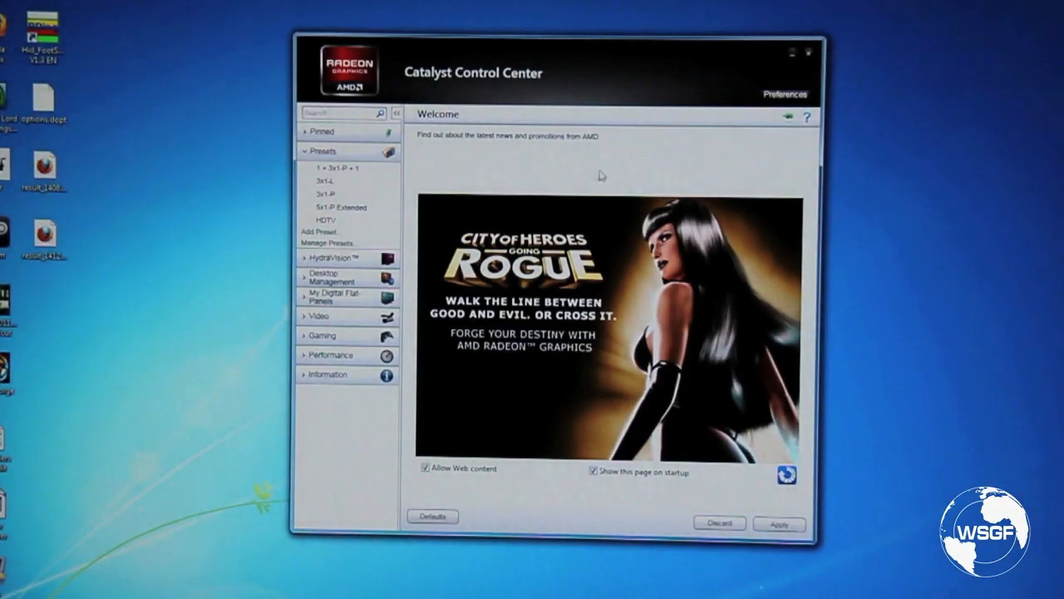
pyautogui.moveTo(355, 405)
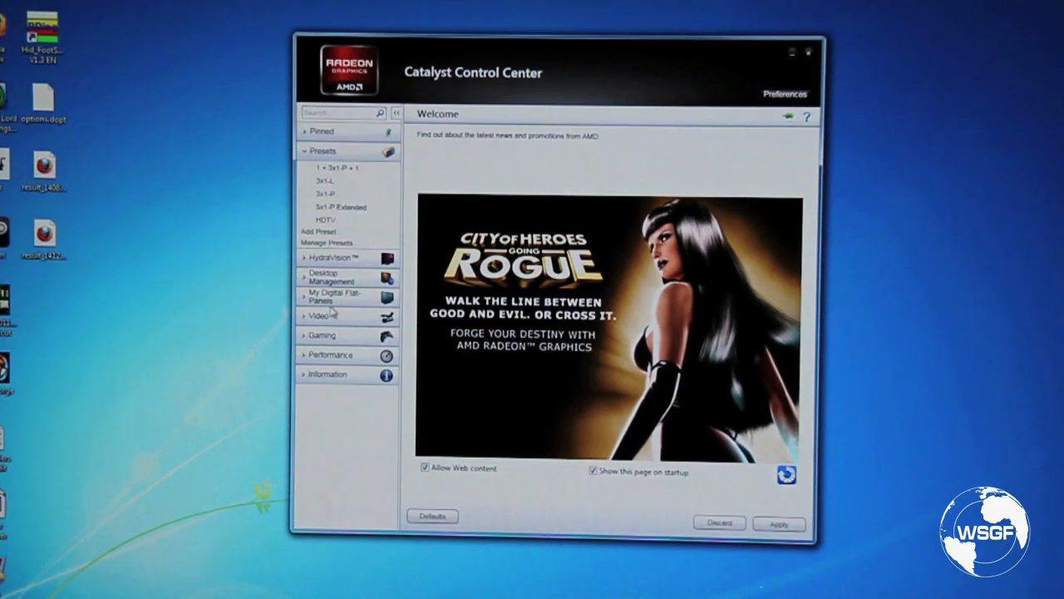
pyautogui.click(323, 150)
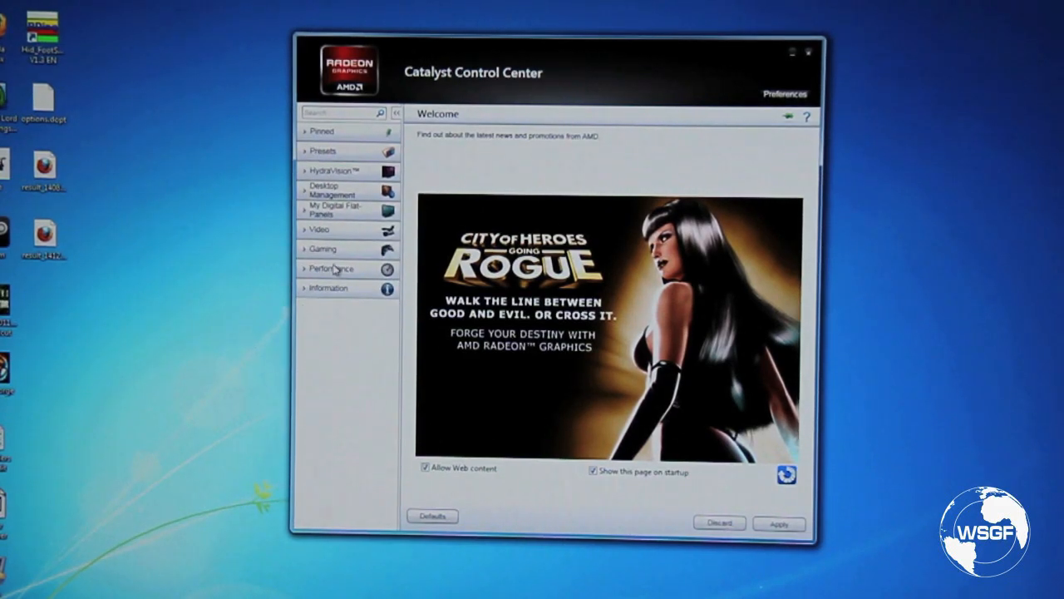
pyautogui.click(323, 248)
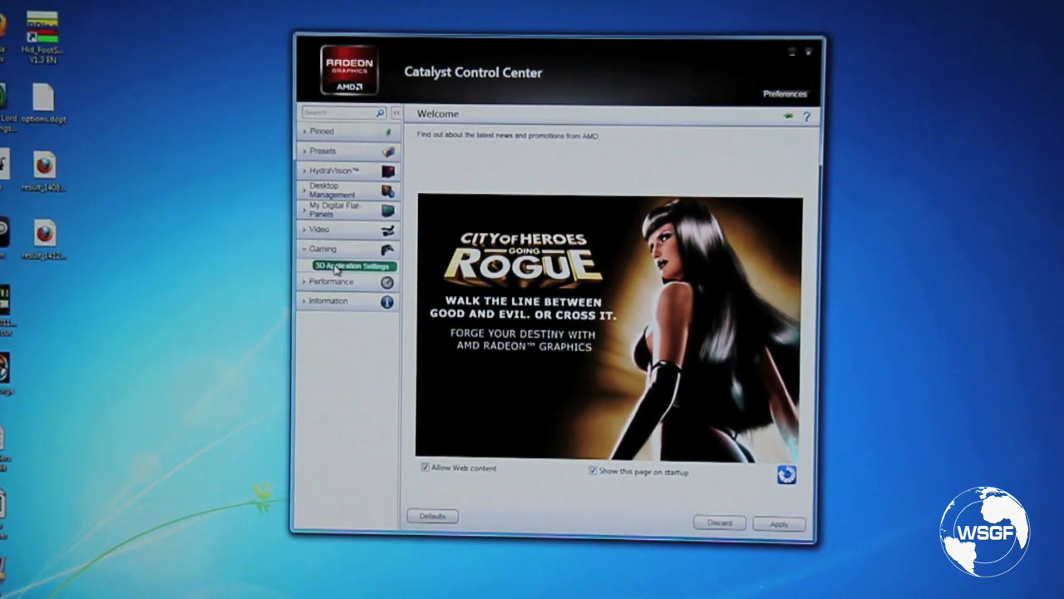
pyautogui.click(347, 266)
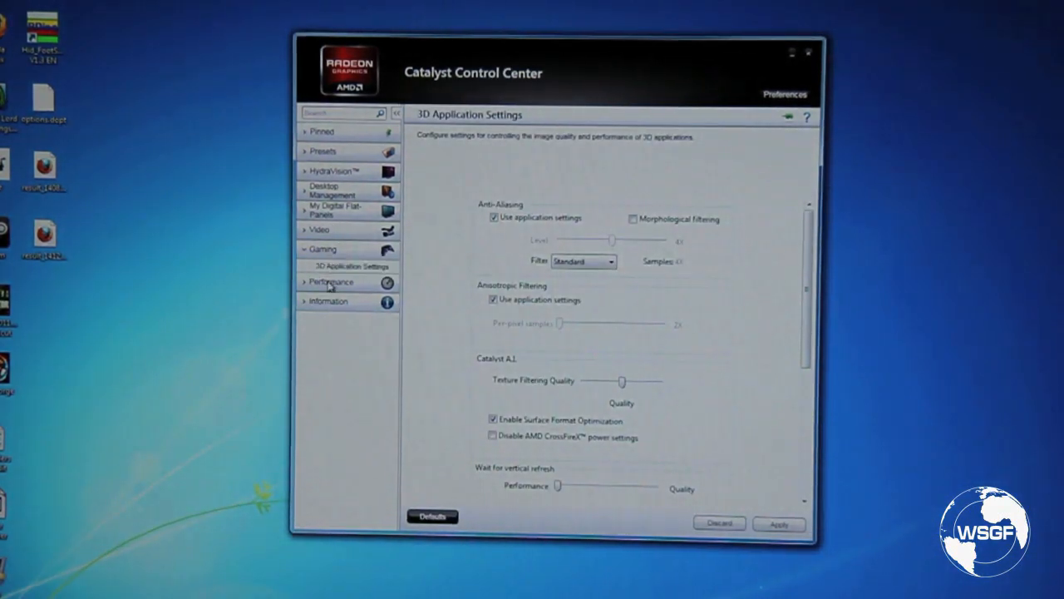
# Preview the AMD Overdrive page, then return to 3D Application Settings and scroll through it.
pyautogui.click(336, 297)
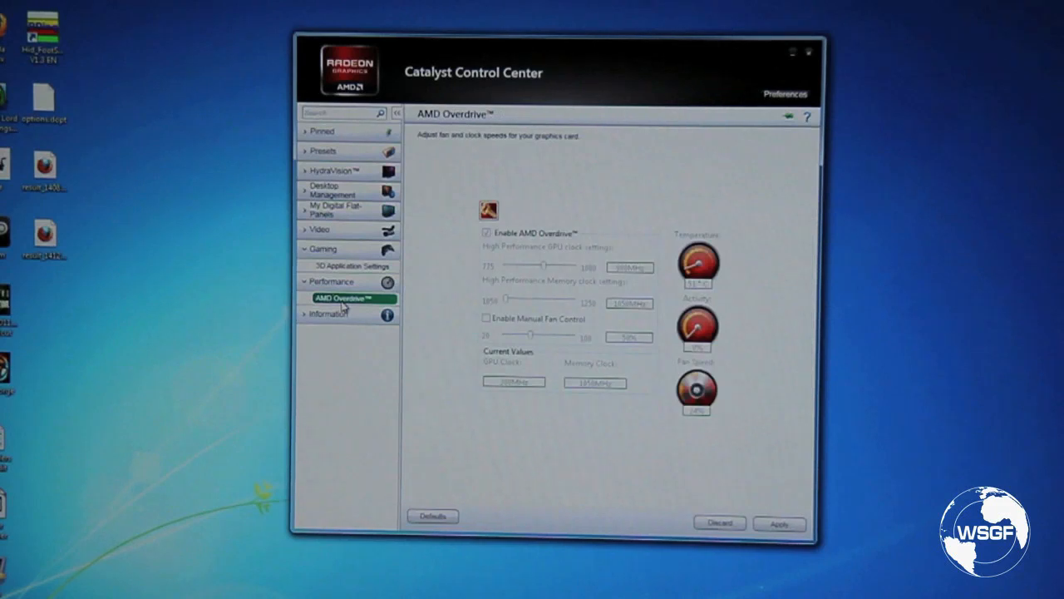
pyautogui.click(349, 266)
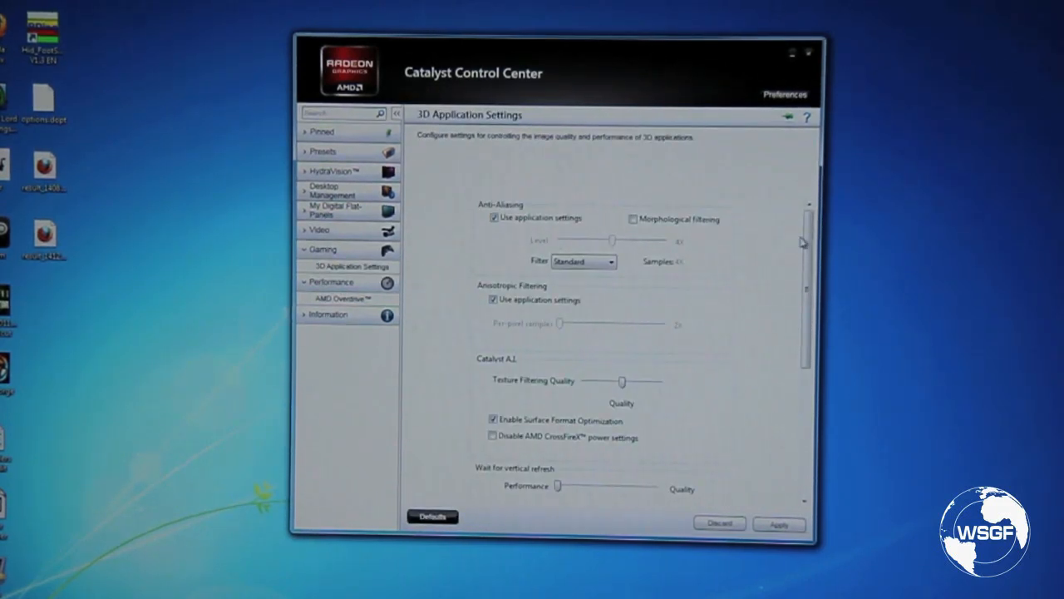
pyautogui.scroll(-3)
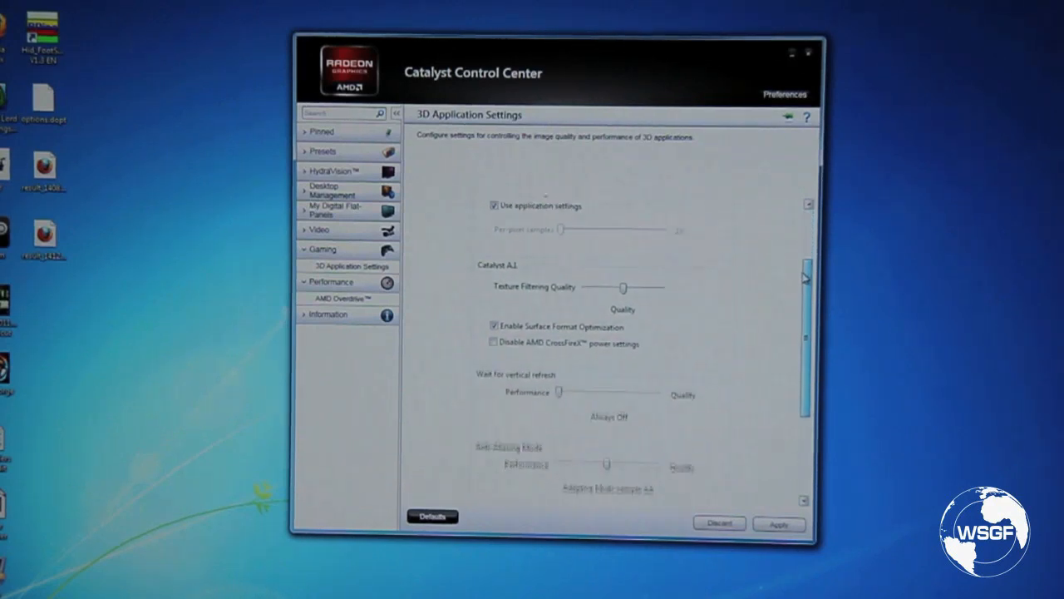
pyautogui.scroll(-3)
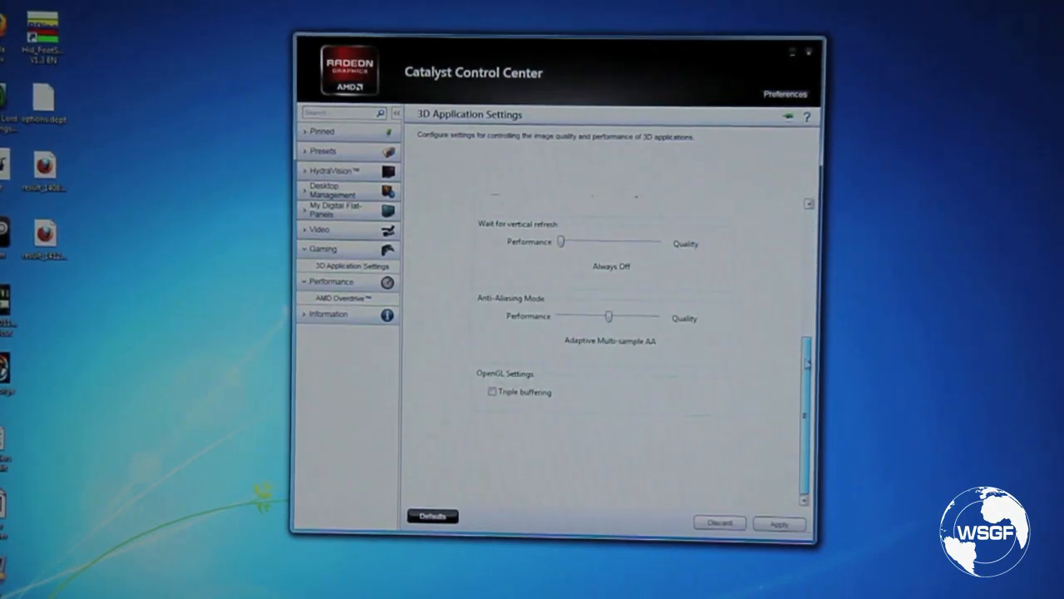
pyautogui.scroll(3)
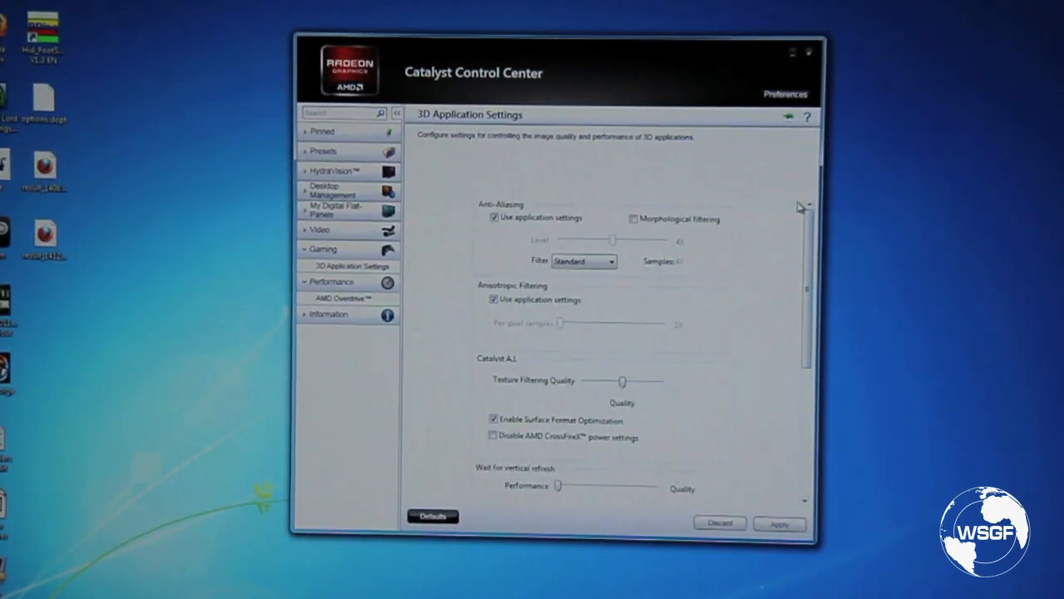
pyautogui.moveTo(715, 253)
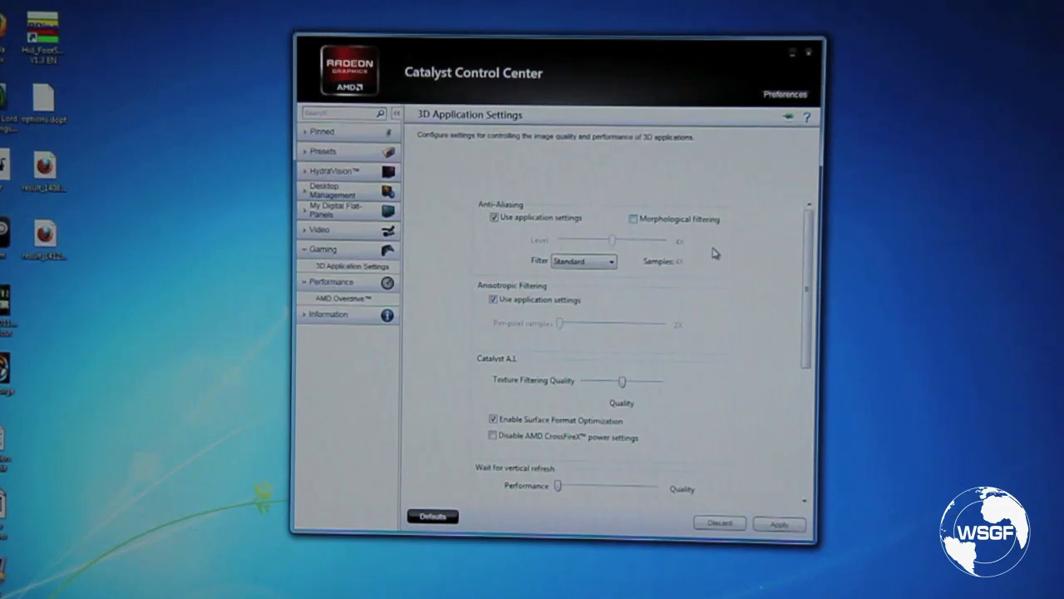
pyautogui.moveTo(647, 246)
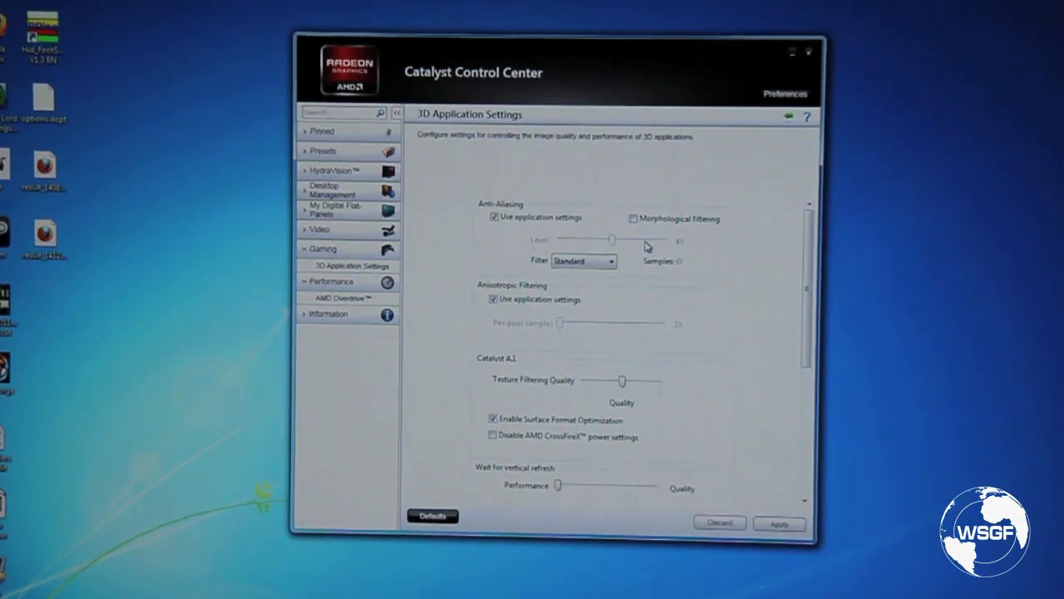
pyautogui.moveTo(492, 216)
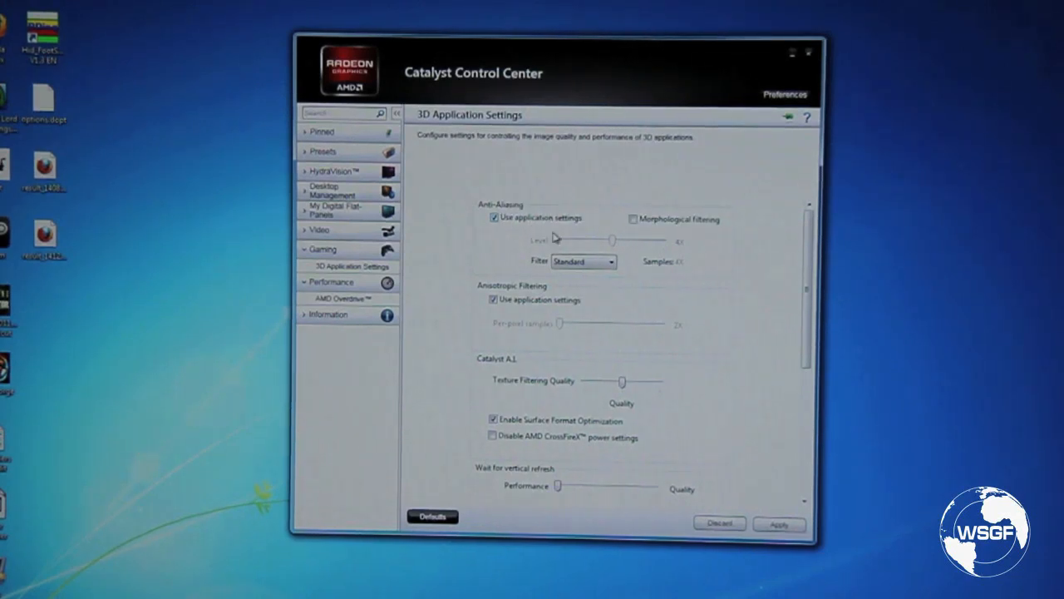
# Turn 'Use application settings' for anti-aliasing off and back on.
pyautogui.click(492, 216)
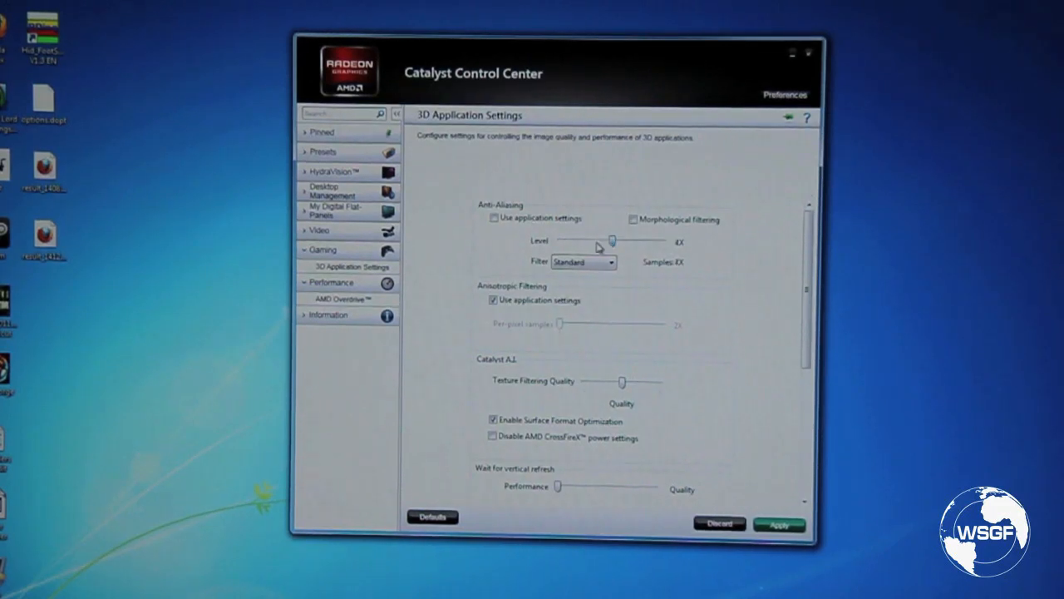
pyautogui.click(634, 219)
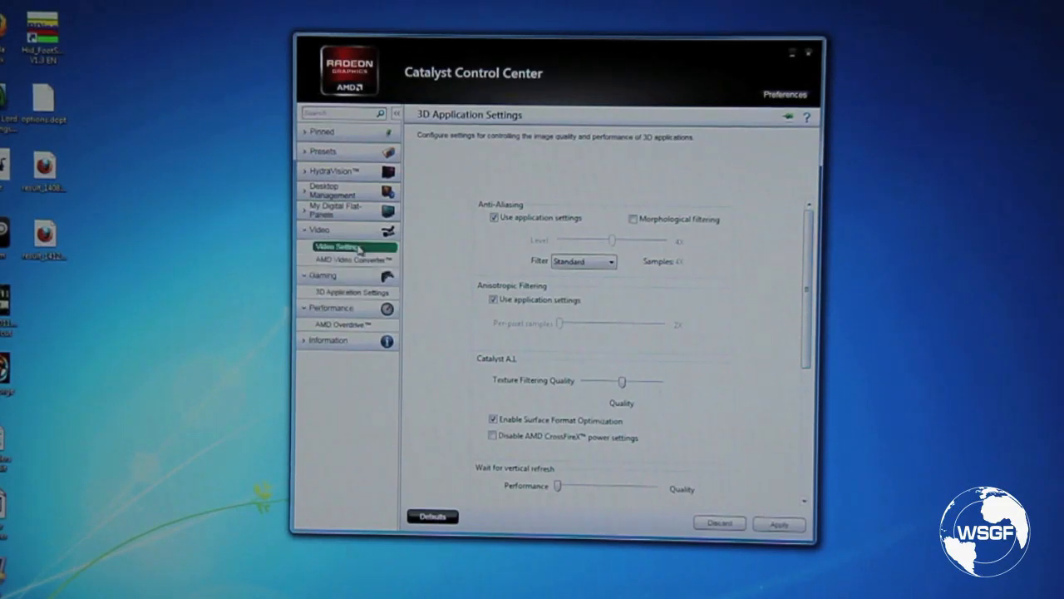
# View Video Settings and AMD Video Converter, expand My Digital Flat-Panels, and return to the Start page.
pyautogui.click(340, 246)
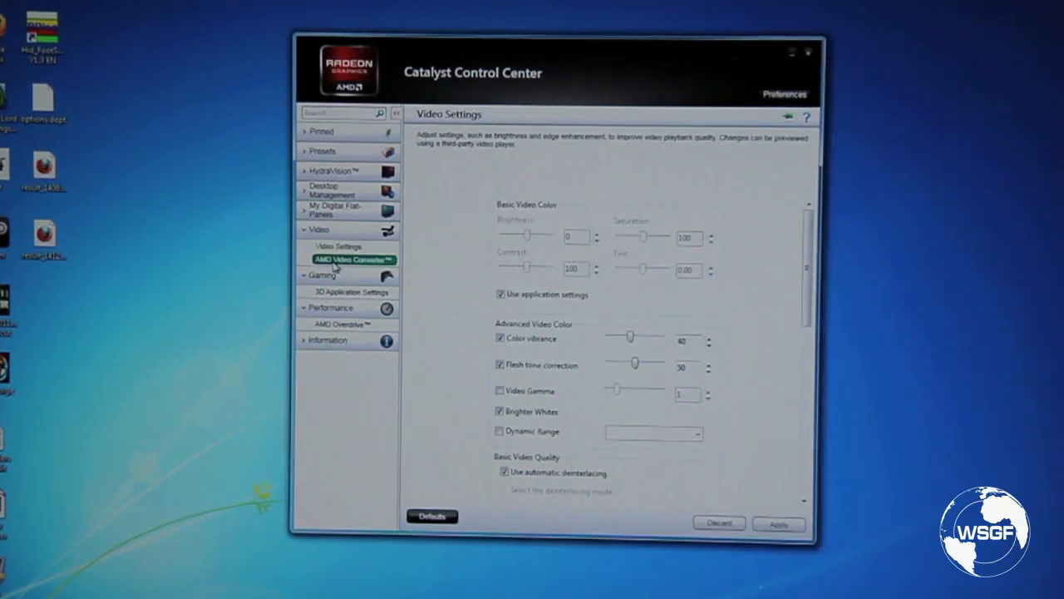
pyautogui.click(352, 259)
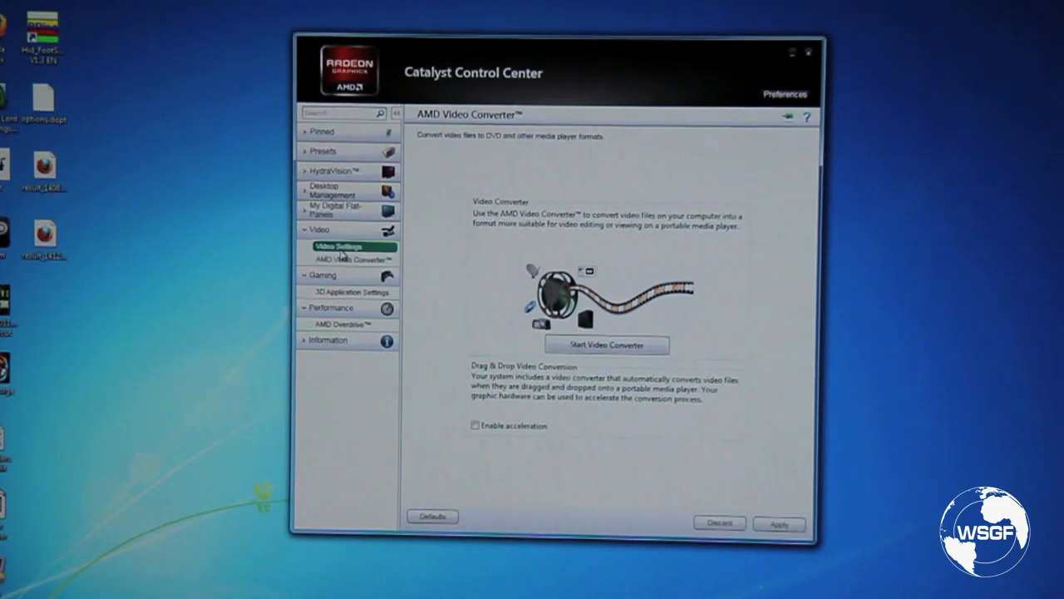
pyautogui.click(338, 246)
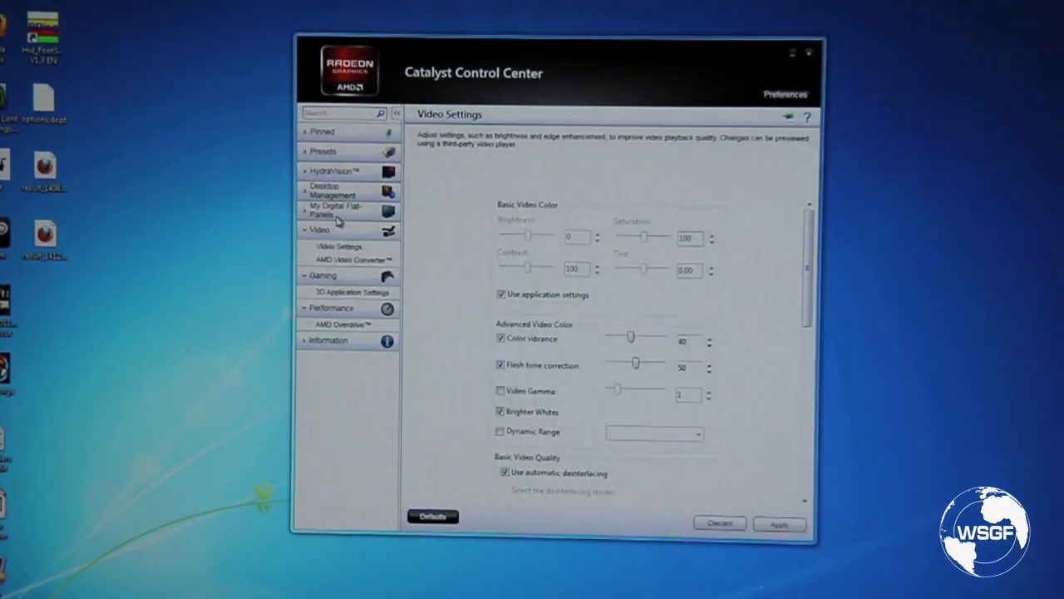
pyautogui.click(333, 209)
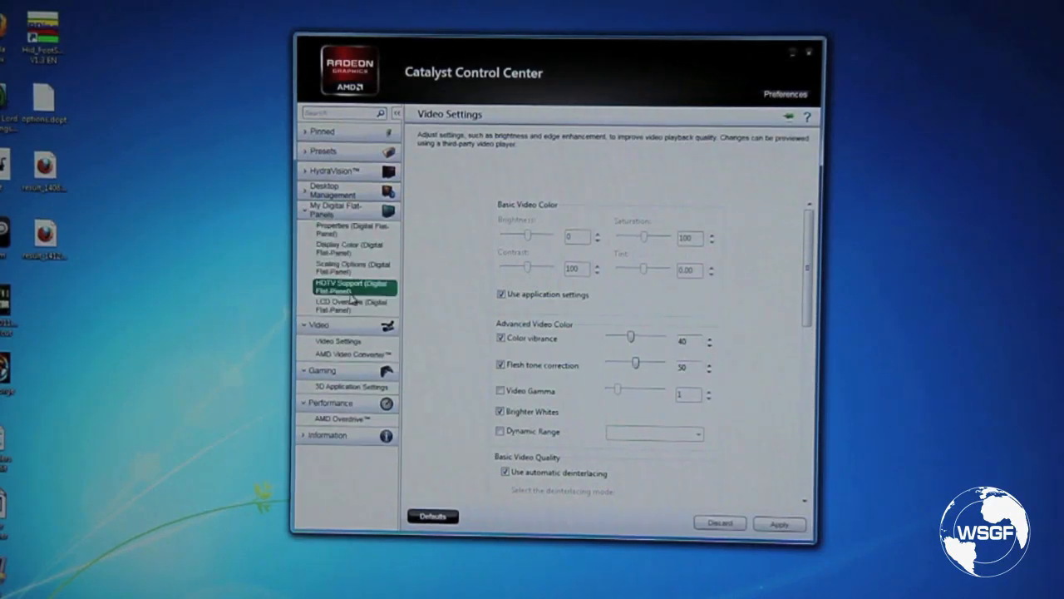
pyautogui.click(335, 209)
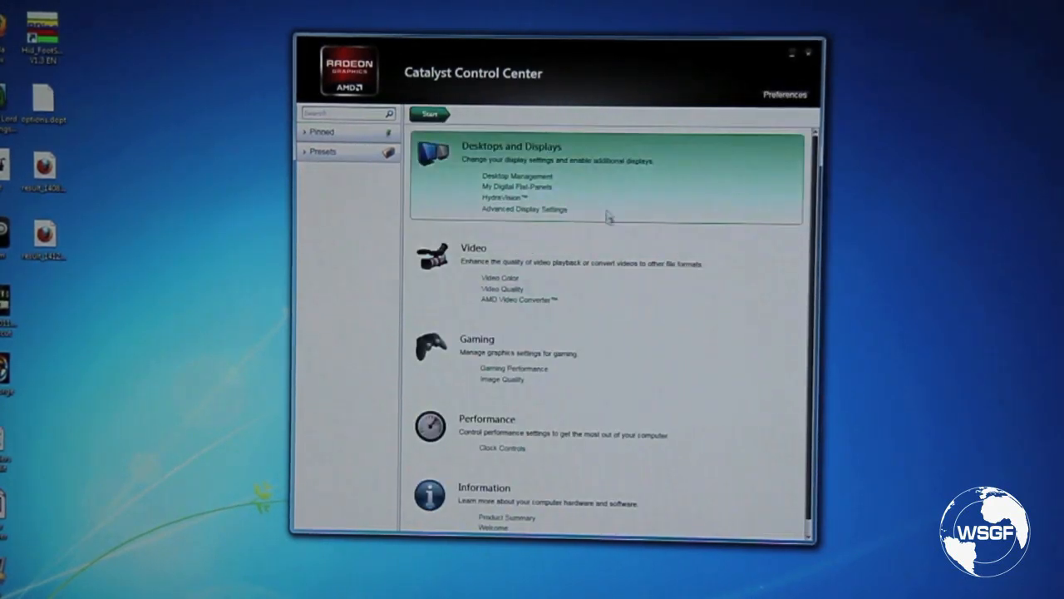
pyautogui.moveTo(605, 283)
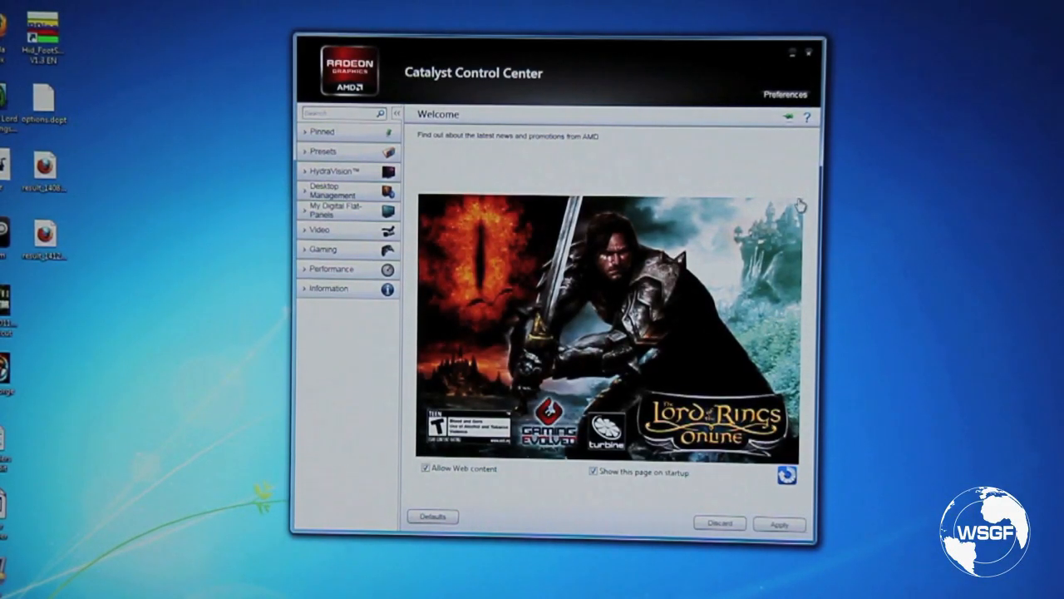
pyautogui.moveTo(652, 148)
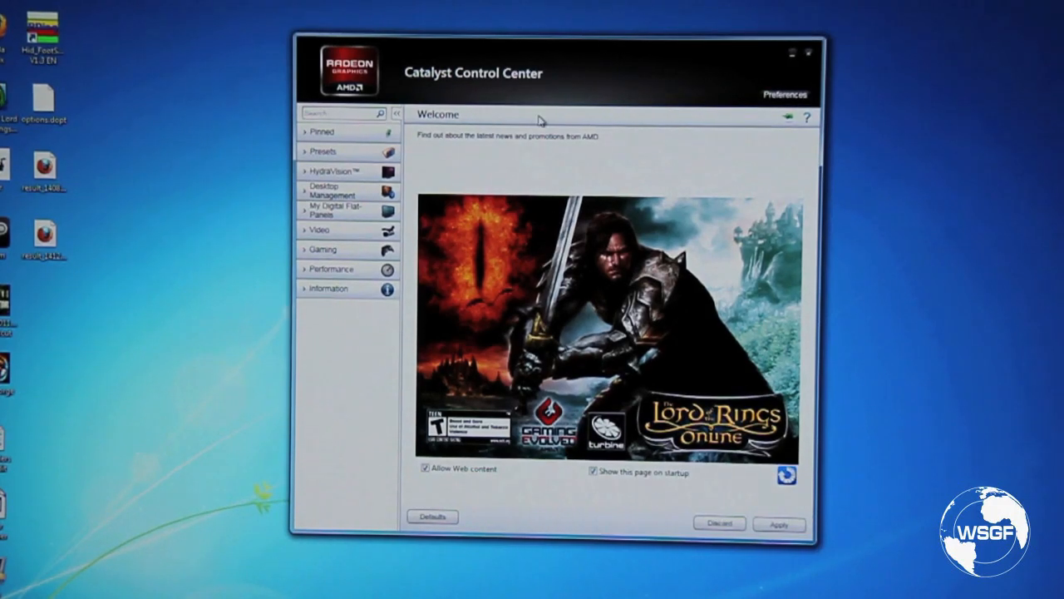
# Bring up the Preferences menu from the Advanced View Welcome page.
pyautogui.click(785, 94)
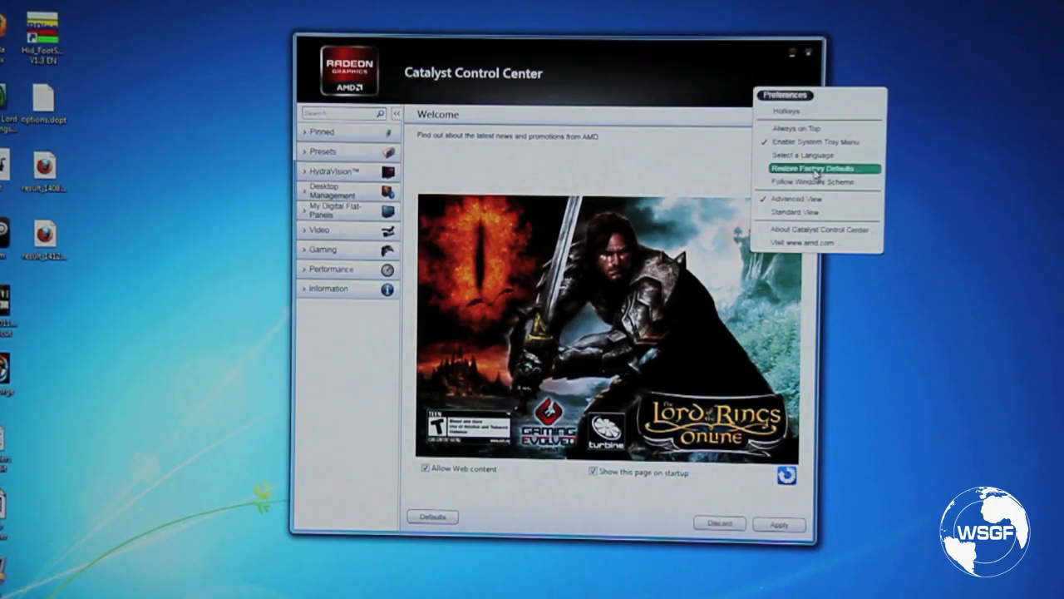